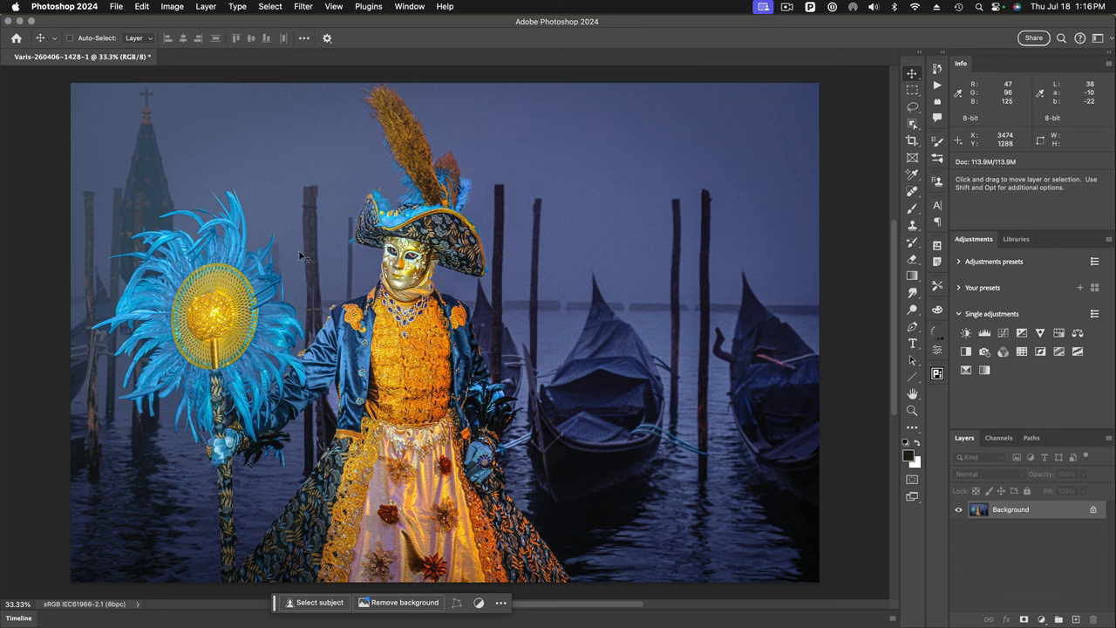
mouse_move(555, 445)
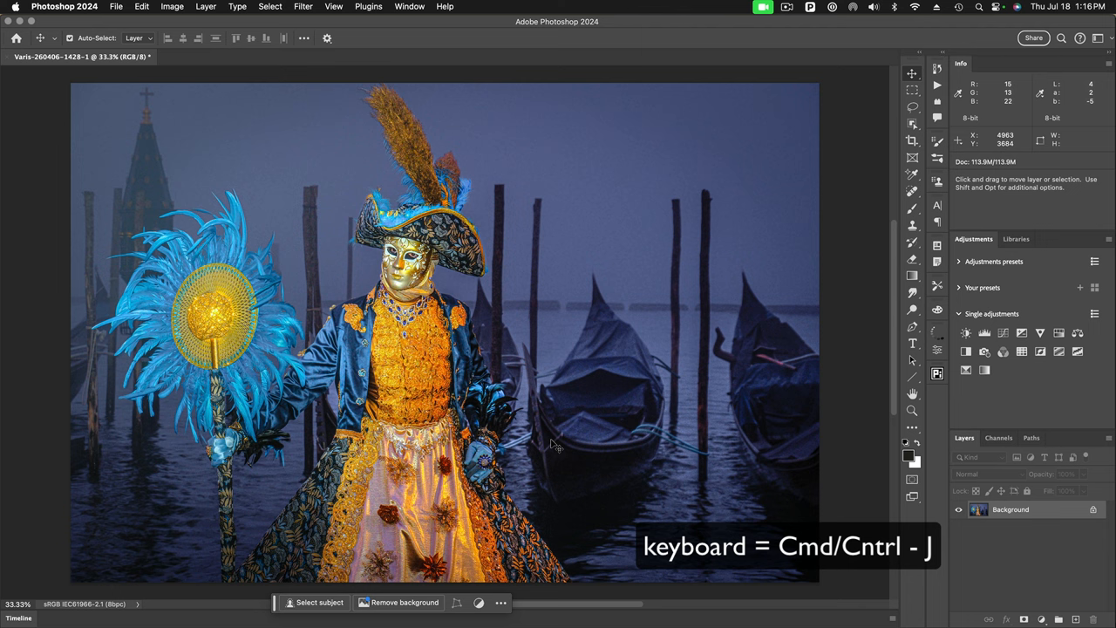
Duplicate the Background photo into a new Layer 1 with Cmd+J
key("cmd+j")
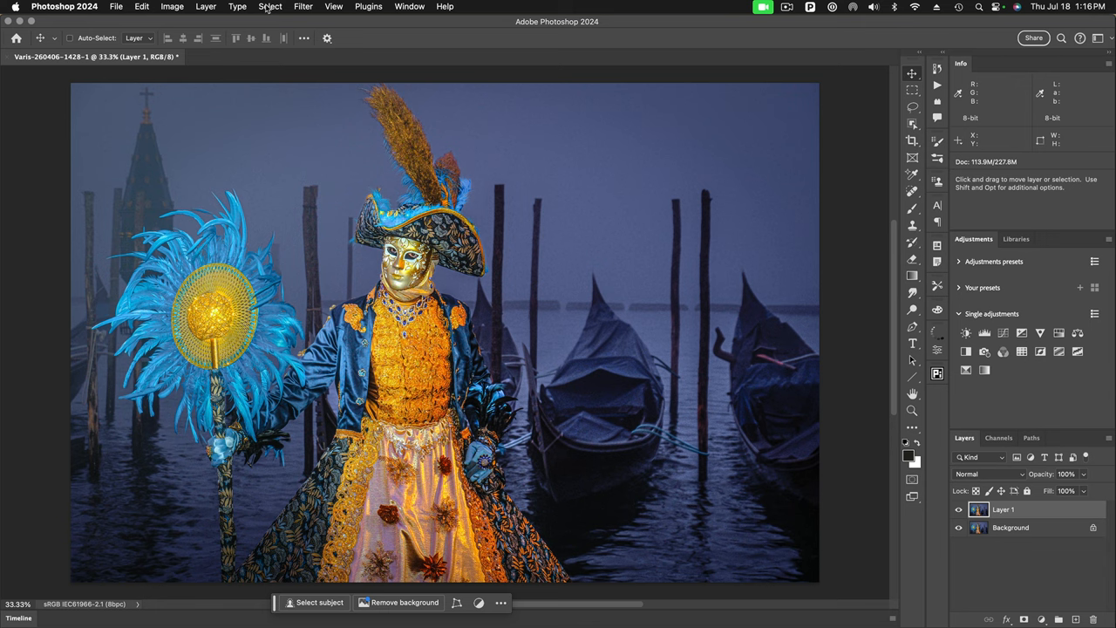
Auto-select the costumed figure via Select > Subject and switch to the Rectangular Marquee Tool
left_click(270, 7)
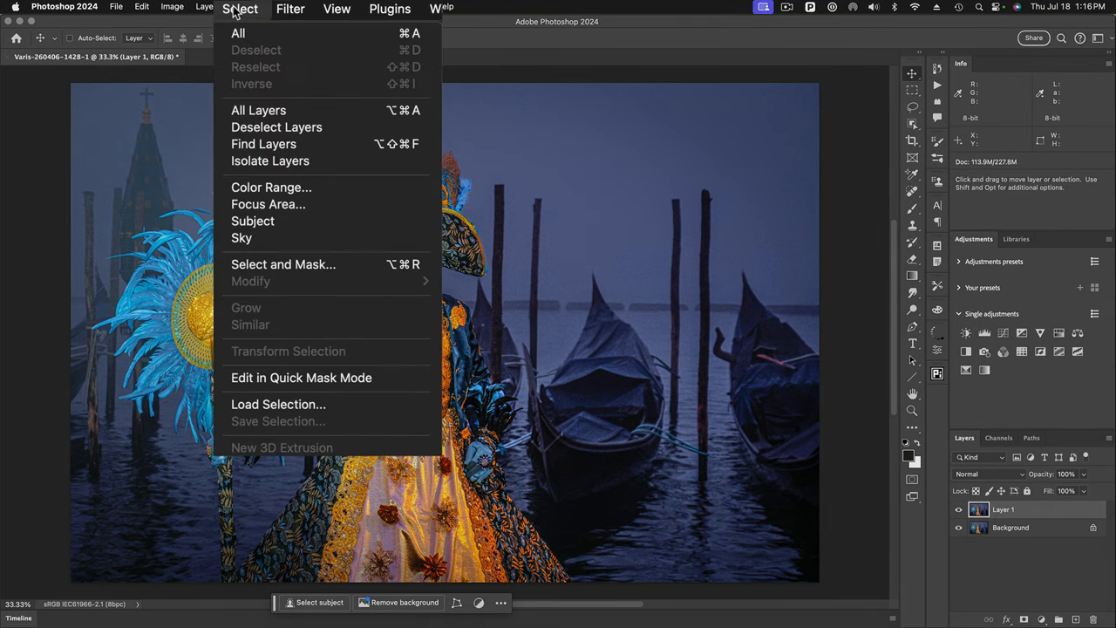
mouse_move(253, 220)
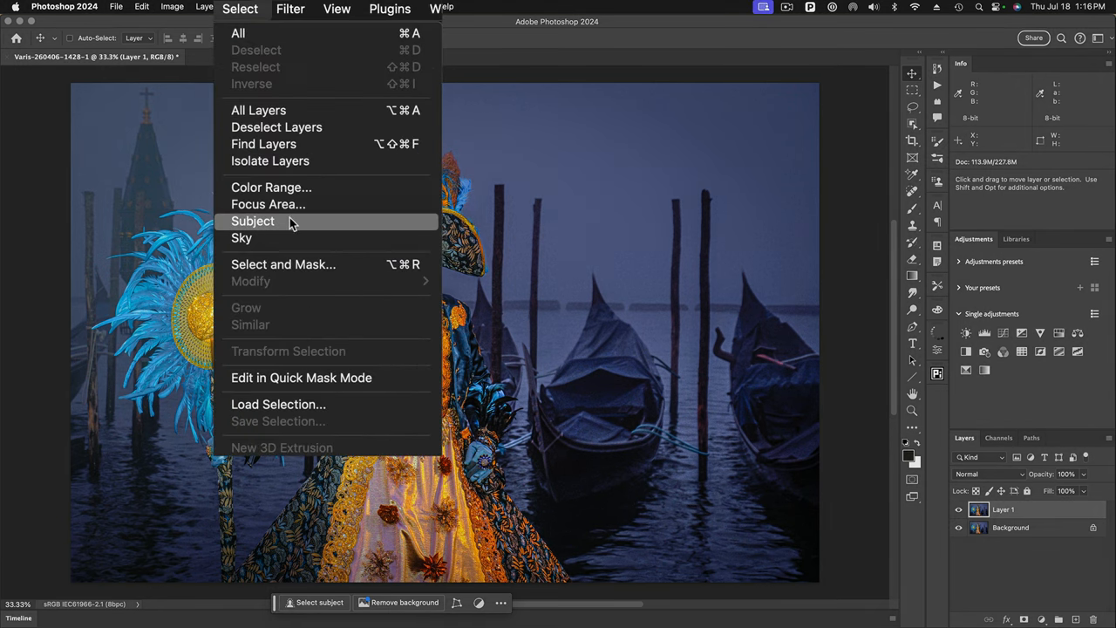
left_click(253, 220)
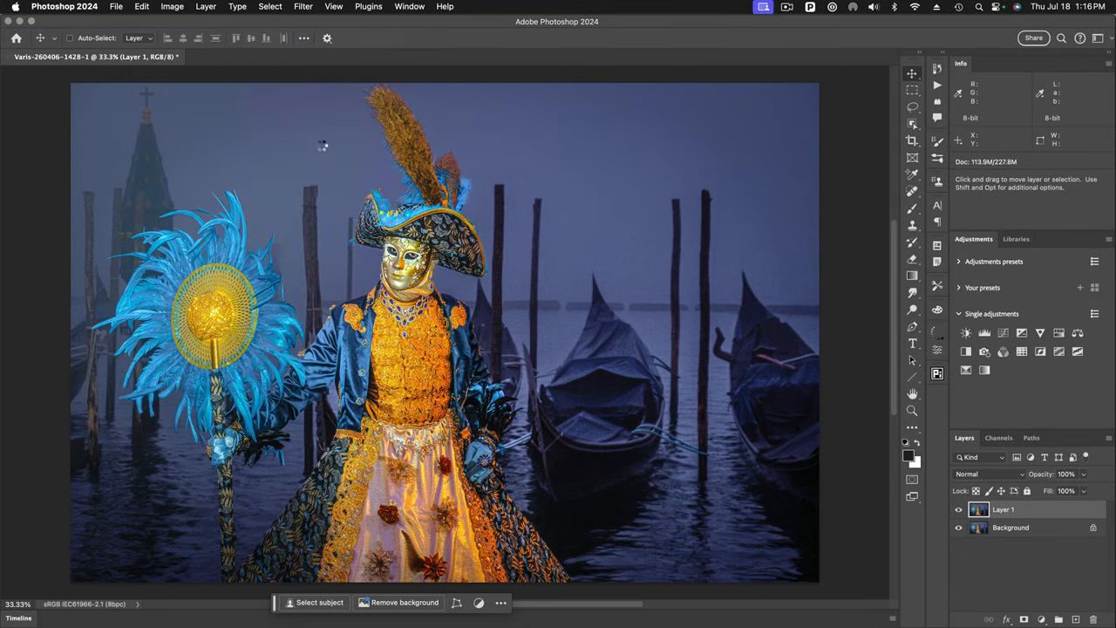
left_click(319, 602)
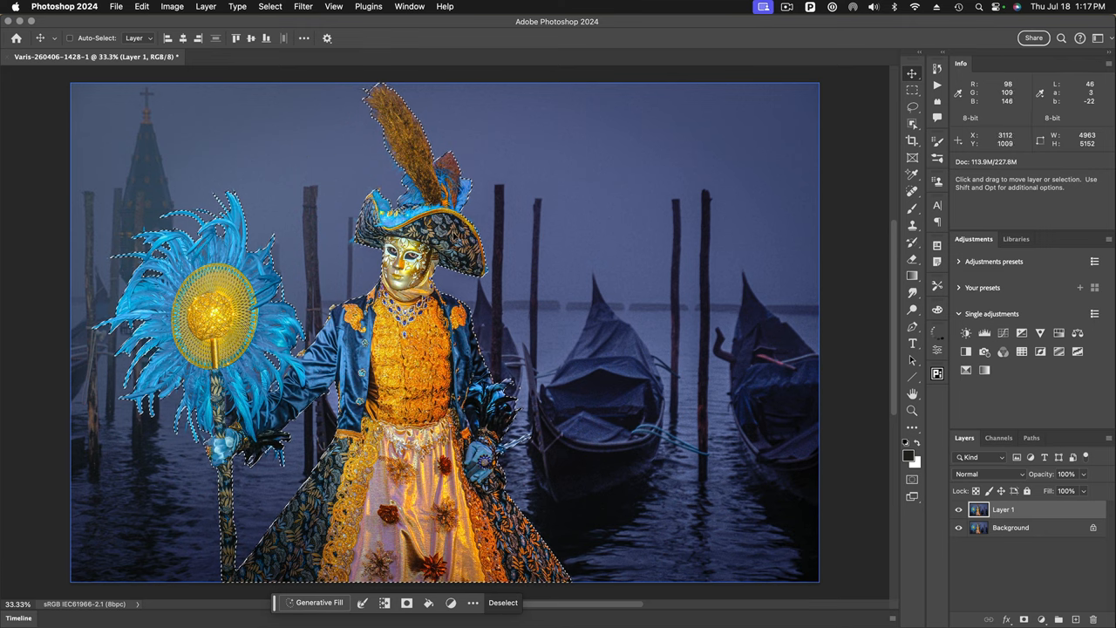
mouse_move(582, 335)
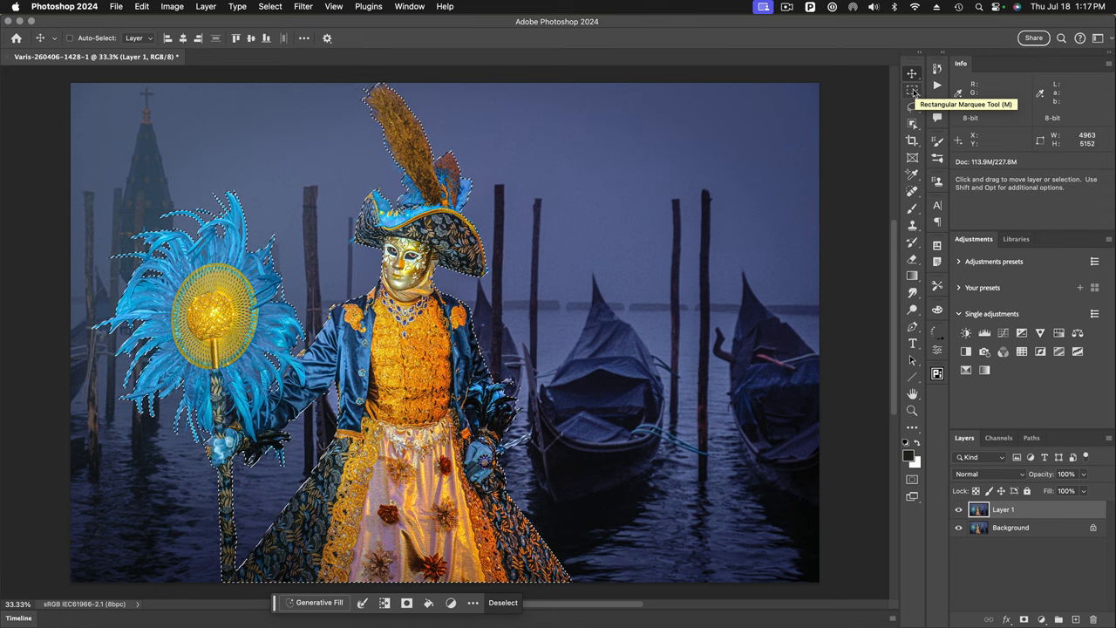
left_click(912, 89)
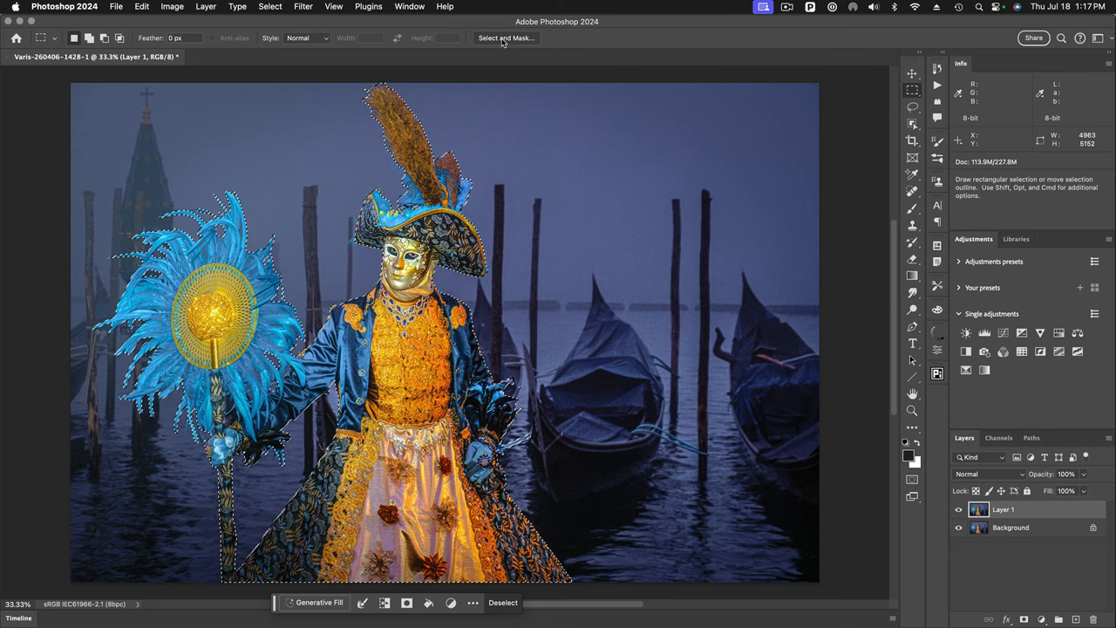
Refine the figure selection in Select and Mask to a 5 px radius and output it as a layer mask
left_click(506, 39)
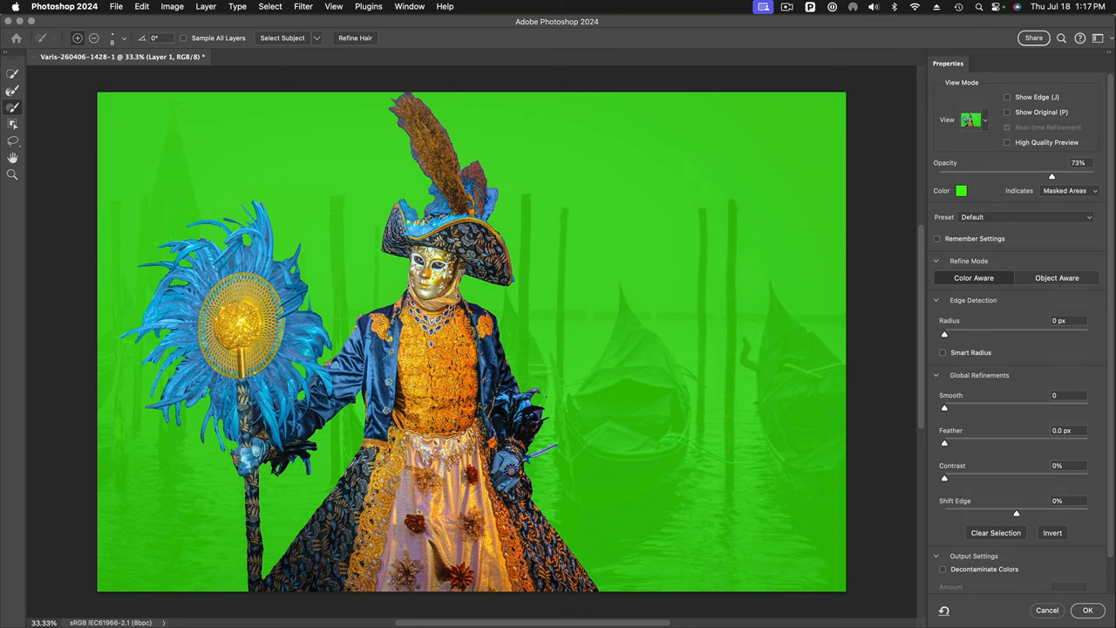
mouse_move(945, 336)
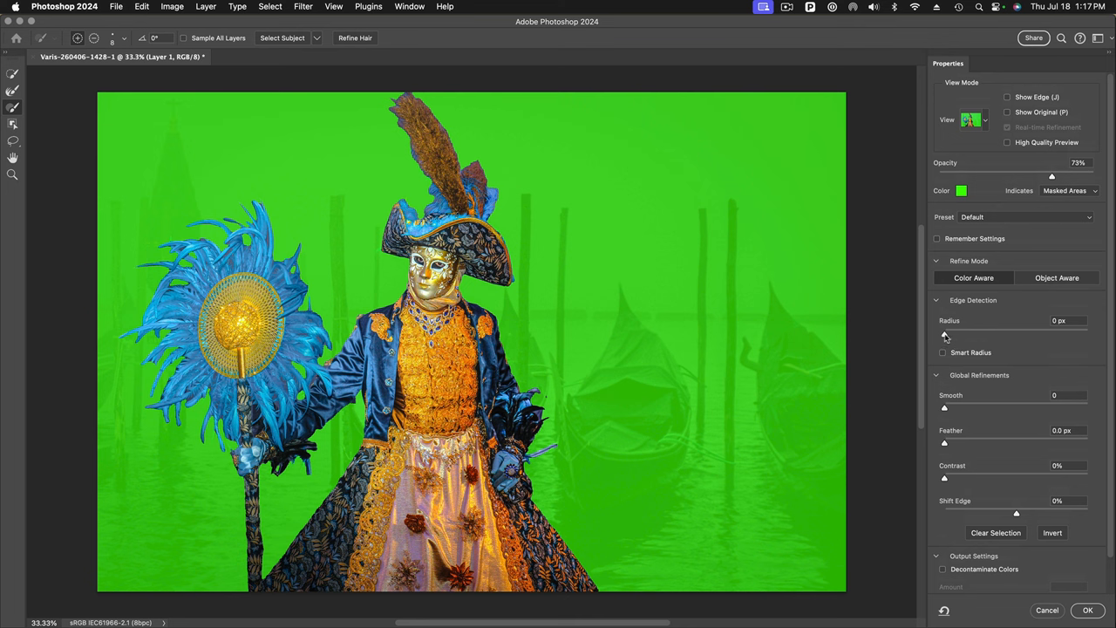
left_click_drag(945, 334, 963, 335)
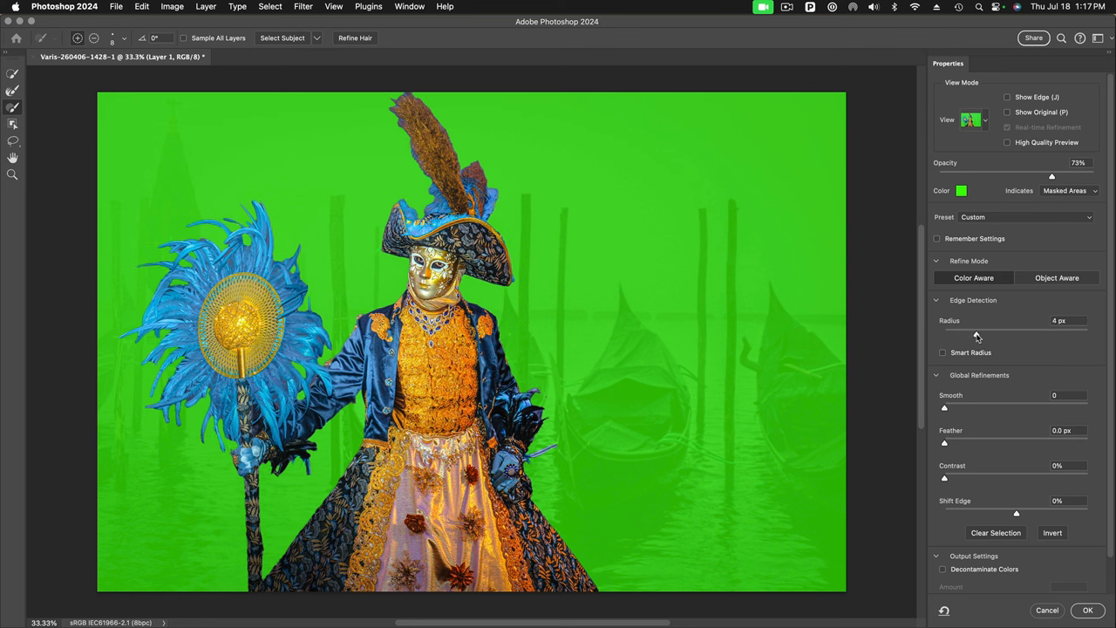
left_click_drag(977, 335, 985, 334)
type("0.8")
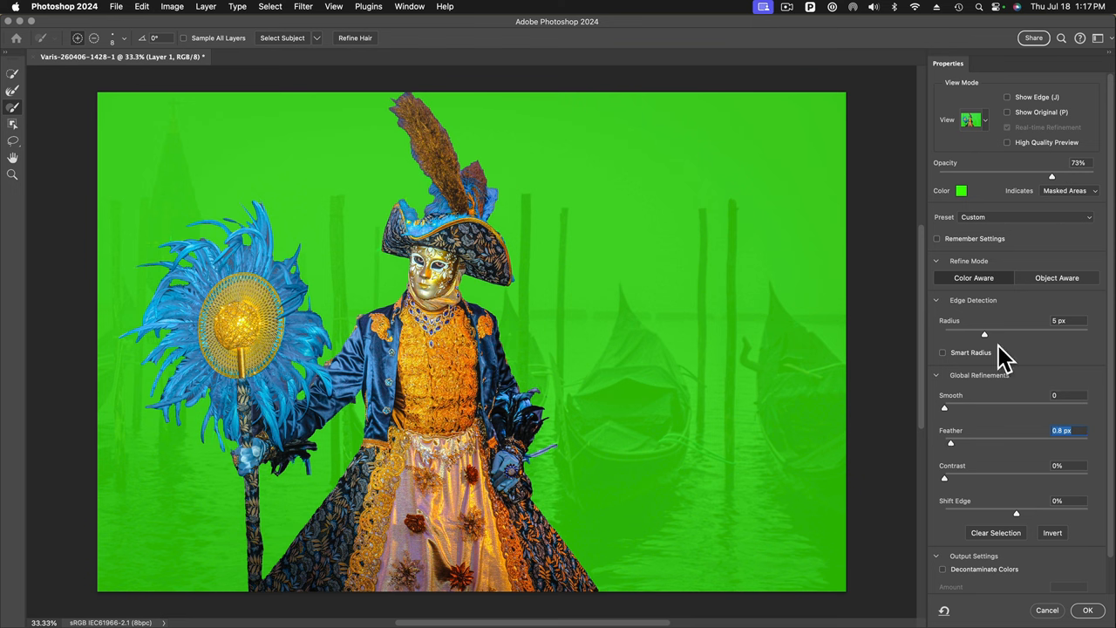
mouse_move(1043, 523)
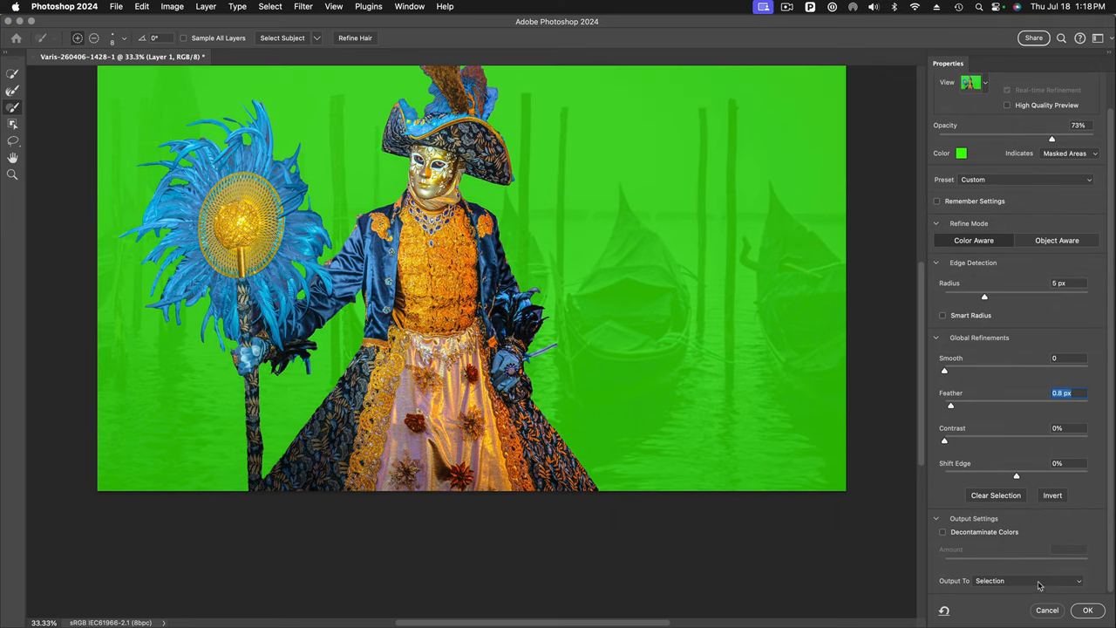
mouse_move(1019, 549)
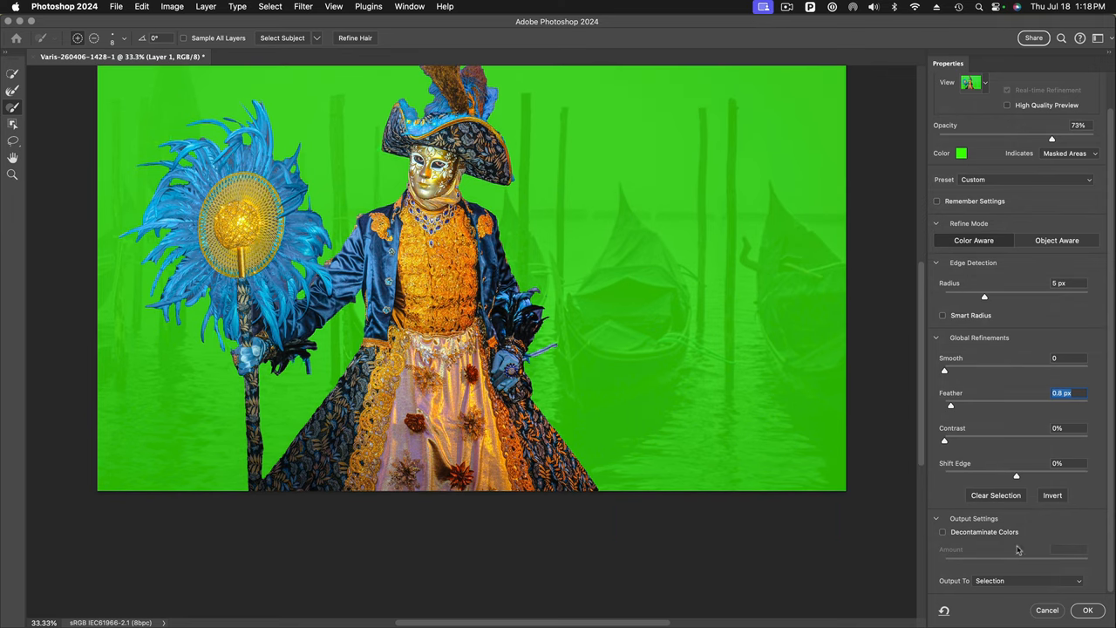
left_click(1026, 579)
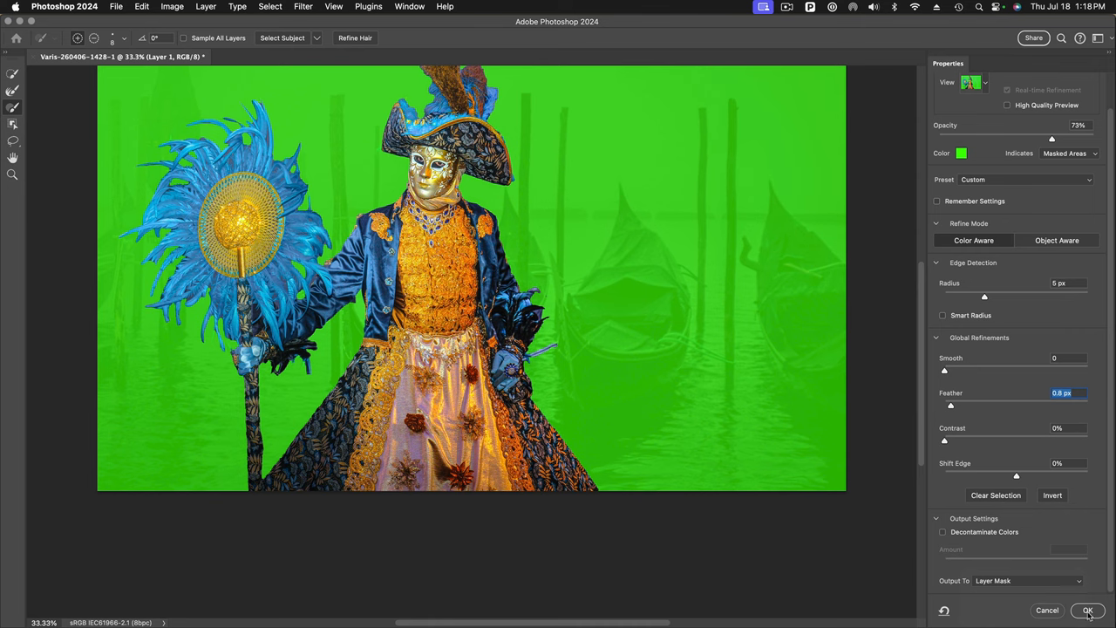
left_click(1088, 611)
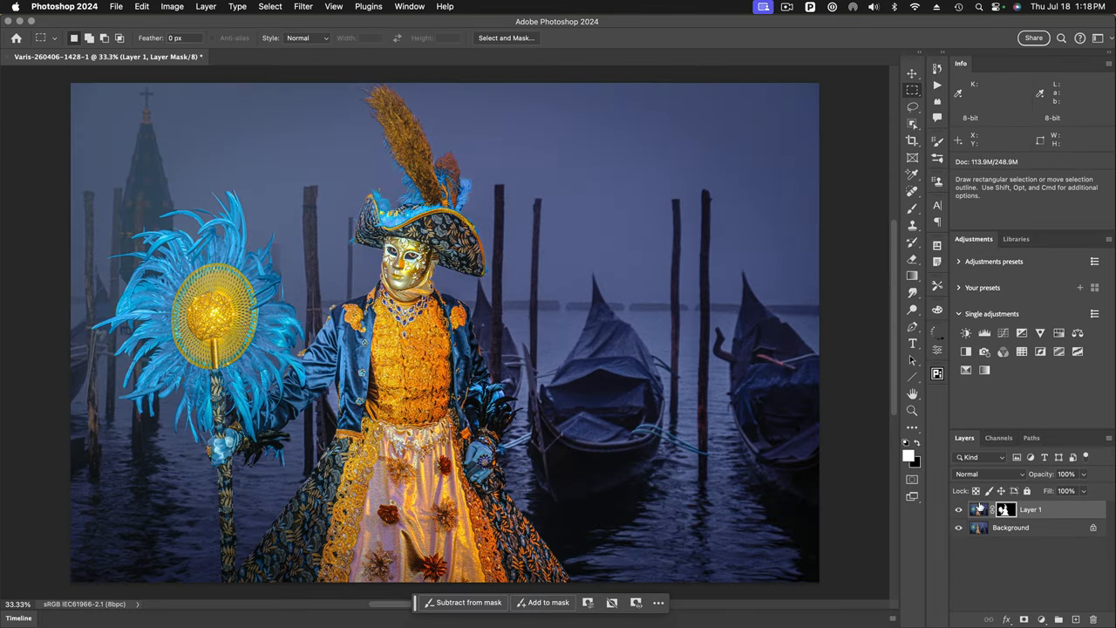
Toggle the Background visibility off and on to check the cutout against transparency
left_click(959, 526)
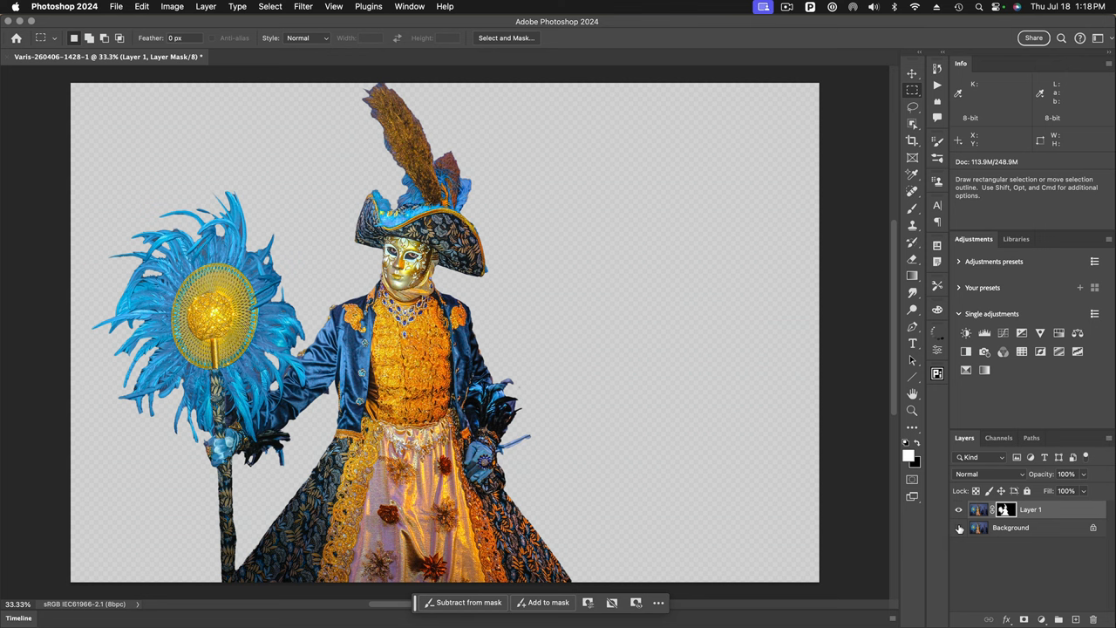
mouse_move(959, 530)
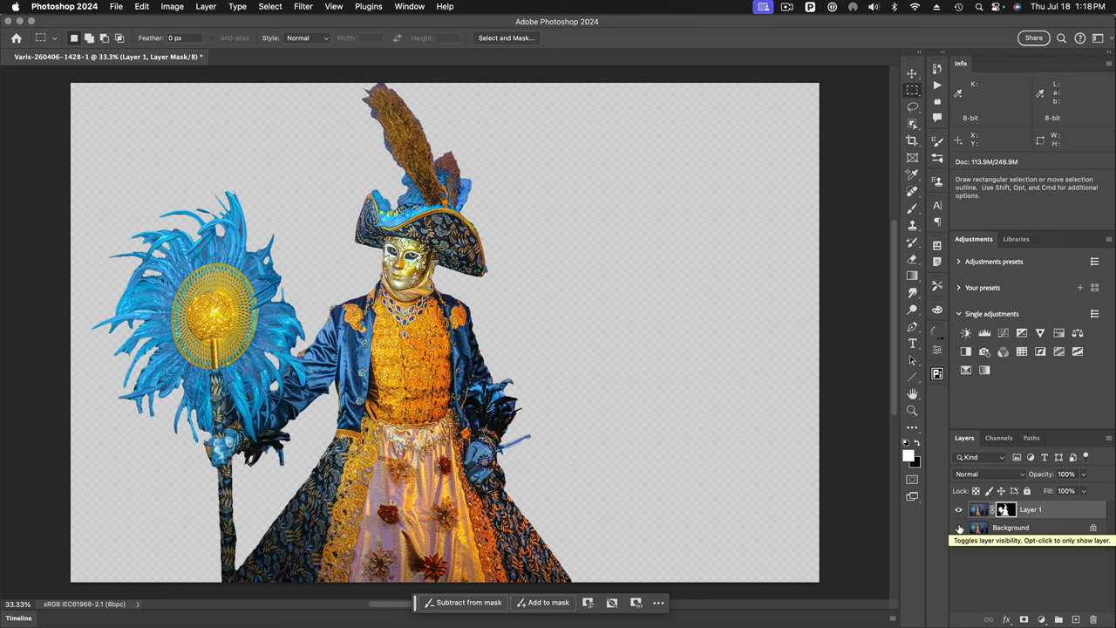
left_click(959, 527)
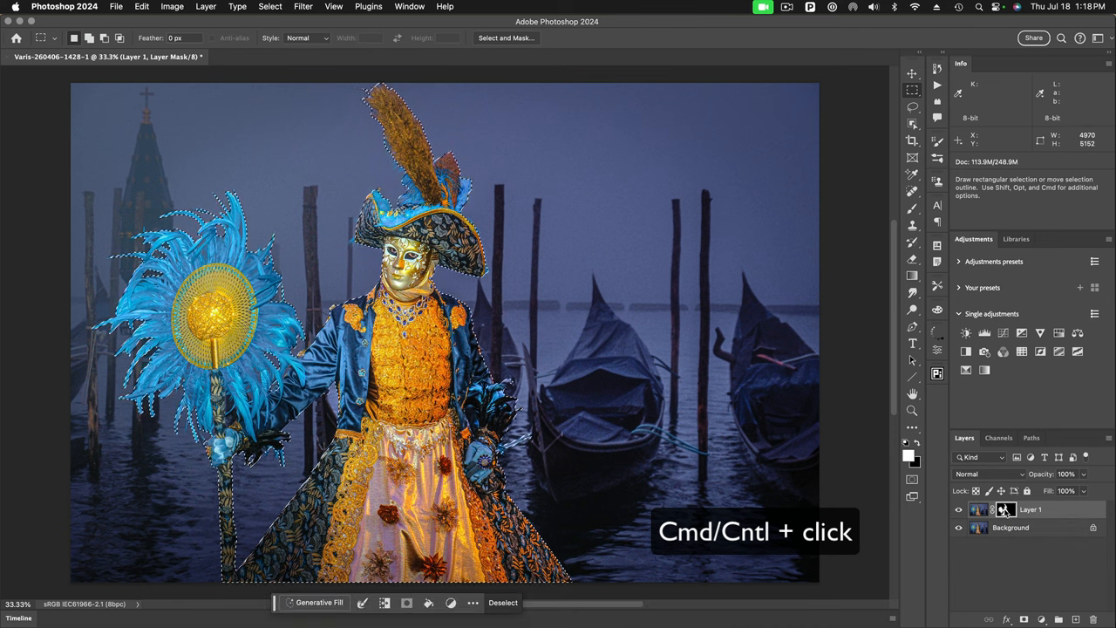
Reload the Layer 1 mask as a selection, hide Layer 1 and target the Background layer
left_click(994, 509)
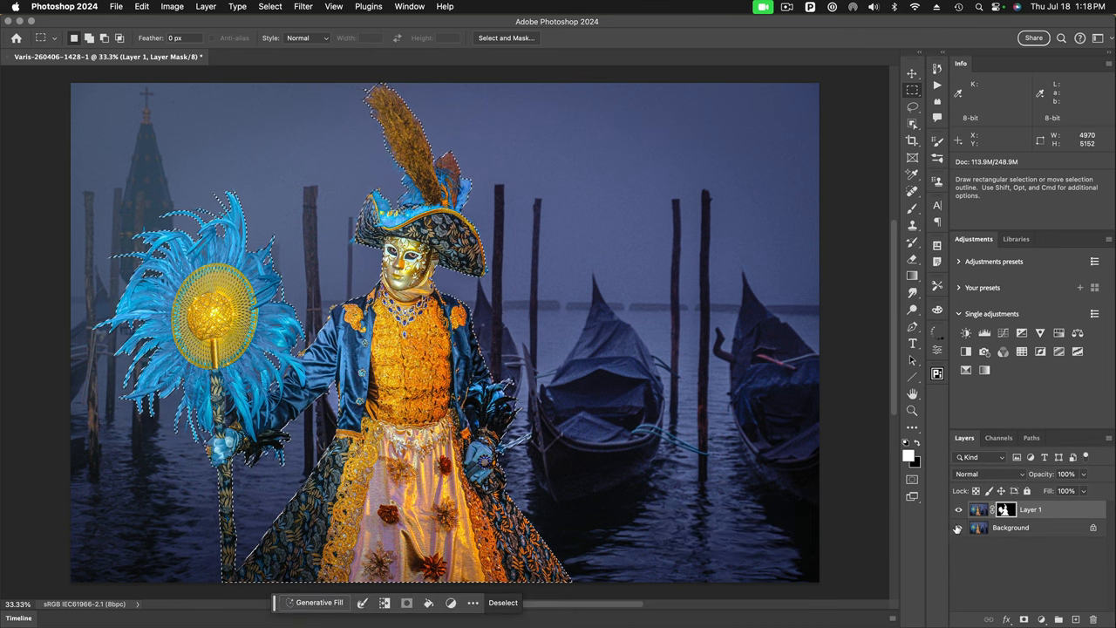
left_click(959, 513)
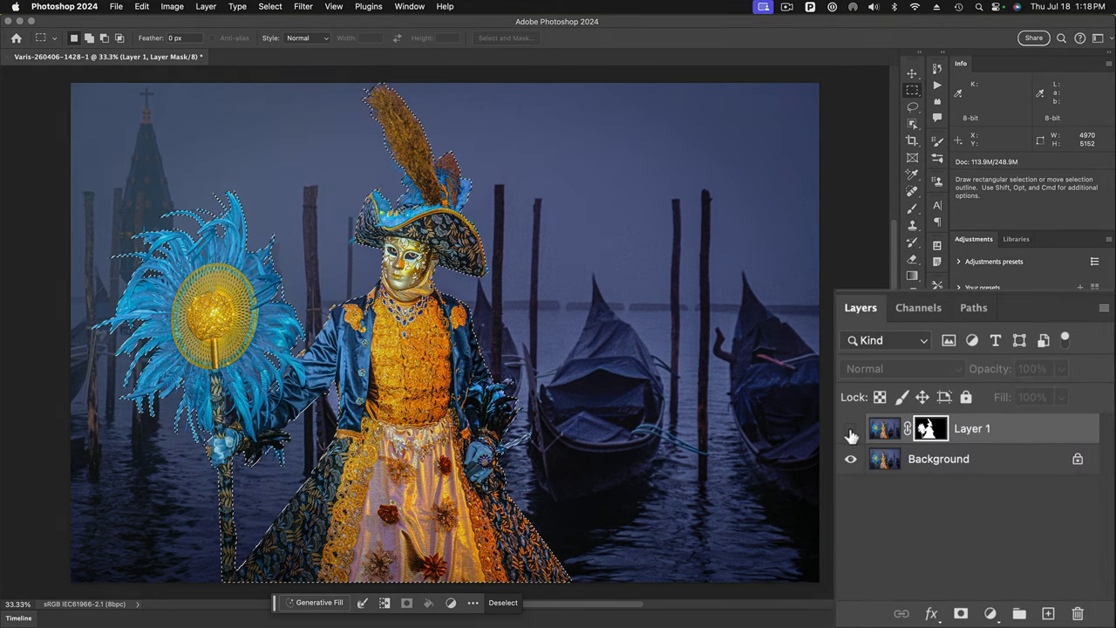
left_click(938, 458)
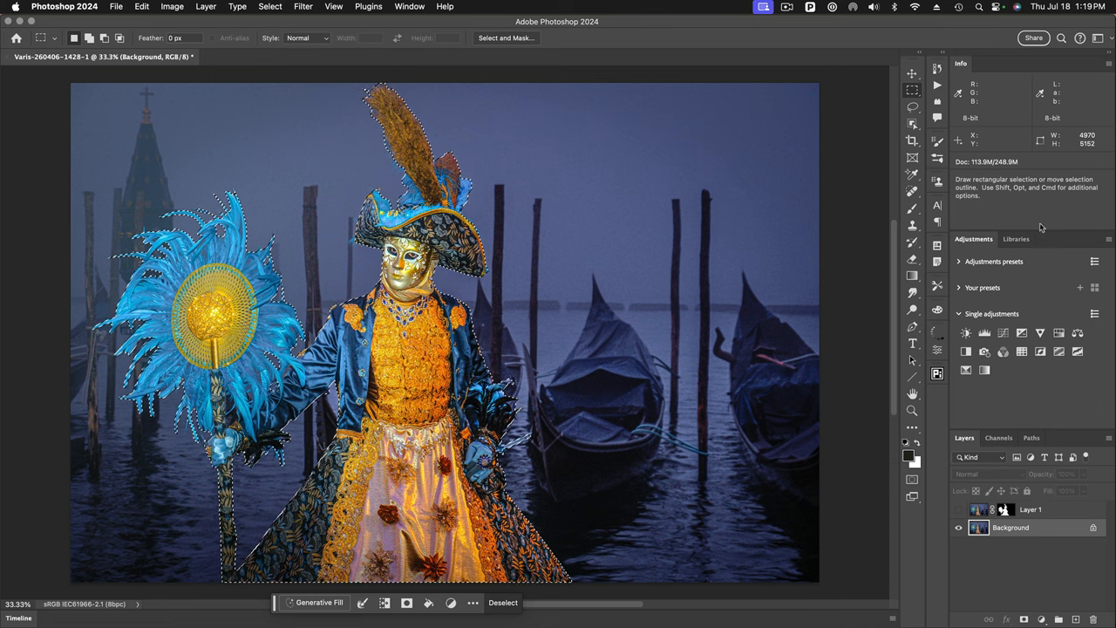
Add a Curves adjustment and pull the highlight point down to about 78 output to darken the scene strongly
left_click(1003, 331)
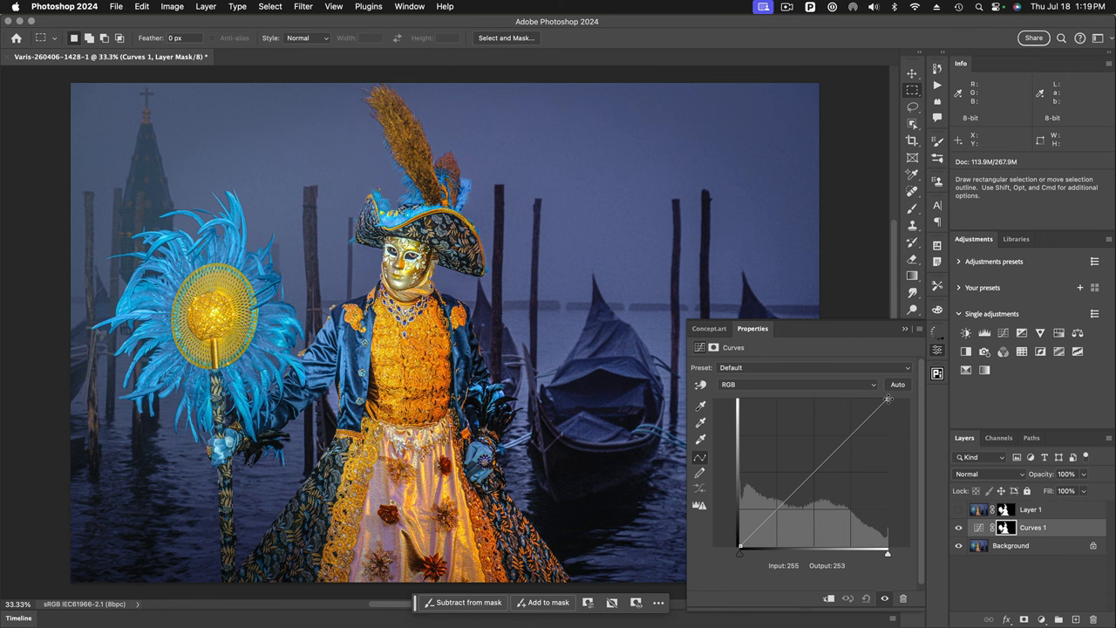
left_click_drag(888, 399, 888, 408)
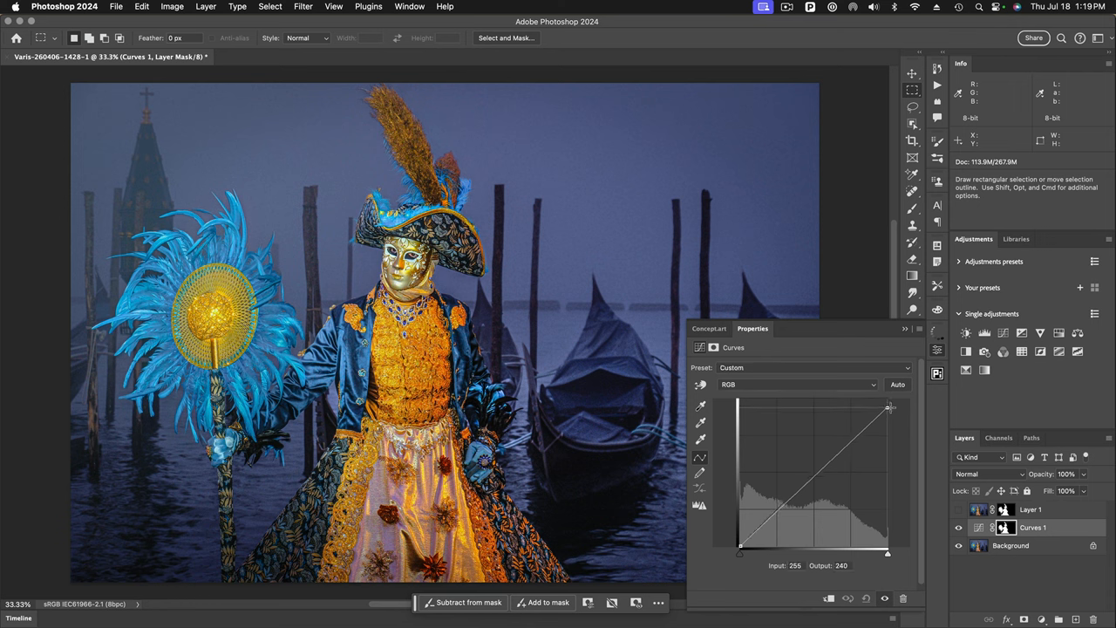
left_click_drag(889, 408, 896, 453)
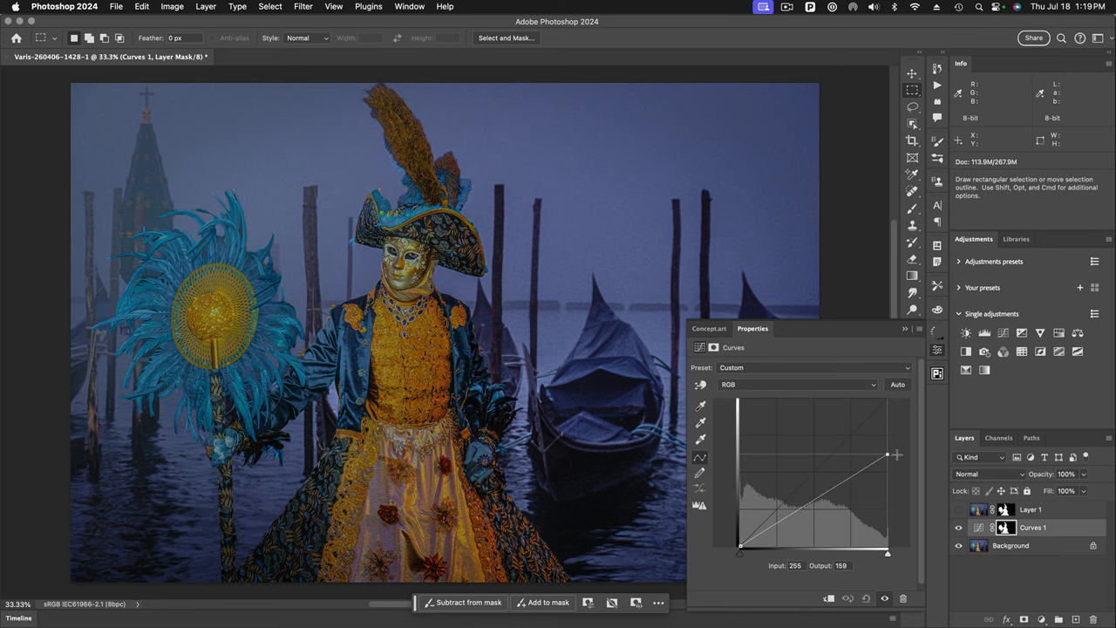
left_click_drag(886, 454, 886, 483)
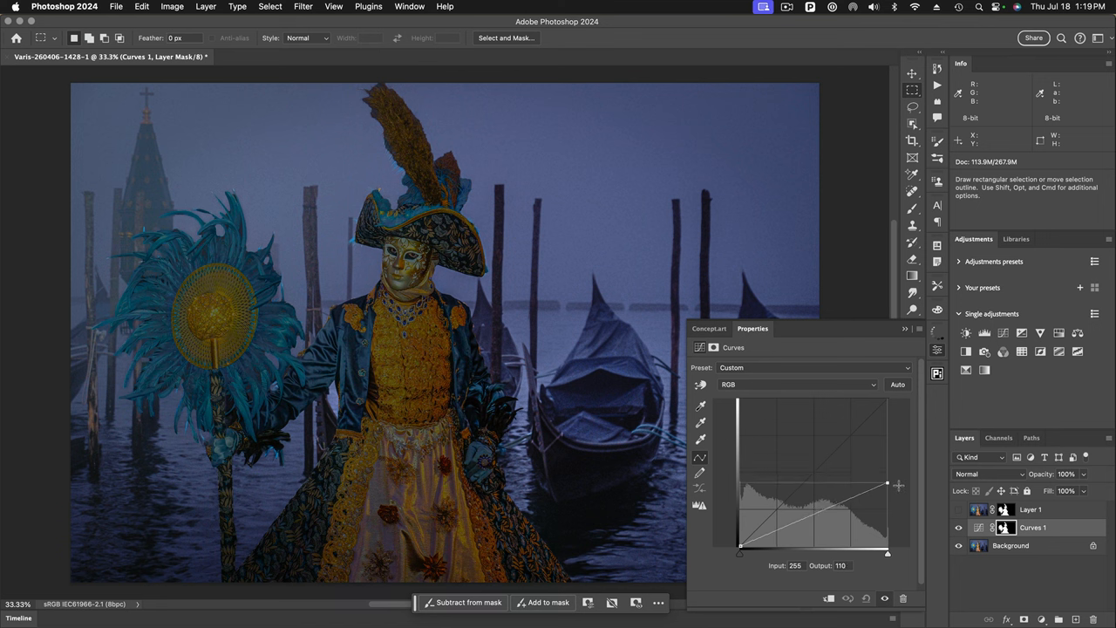
left_click_drag(886, 485, 886, 502)
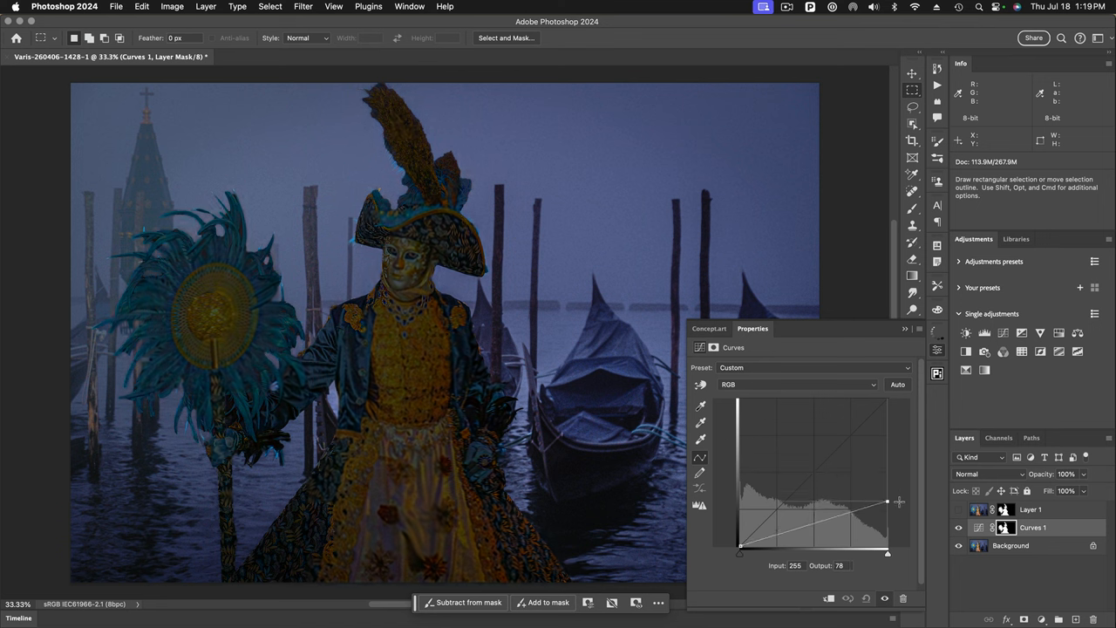
left_click_drag(886, 499, 886, 502)
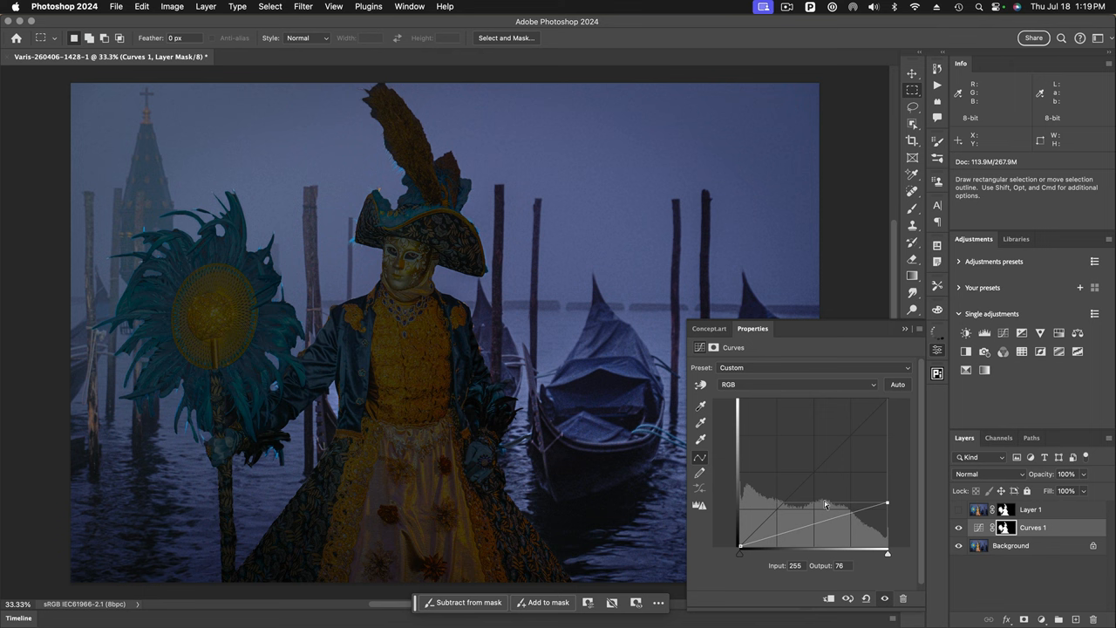
mouse_move(939, 349)
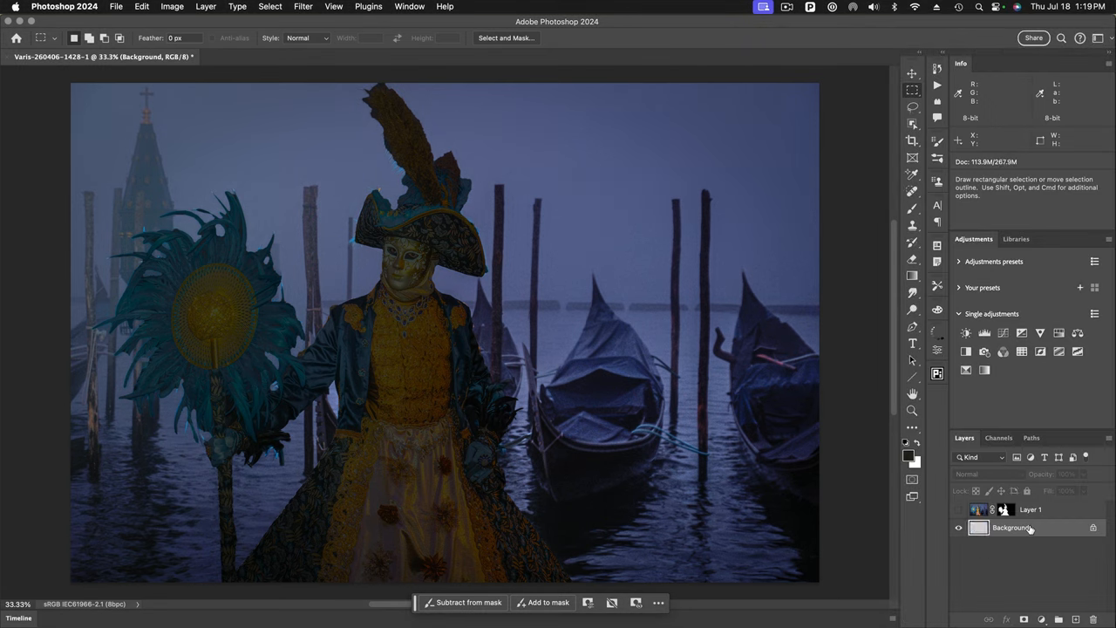
Show the sharp masked figure layer again while keeping the Background layer targeted
left_click(1012, 527)
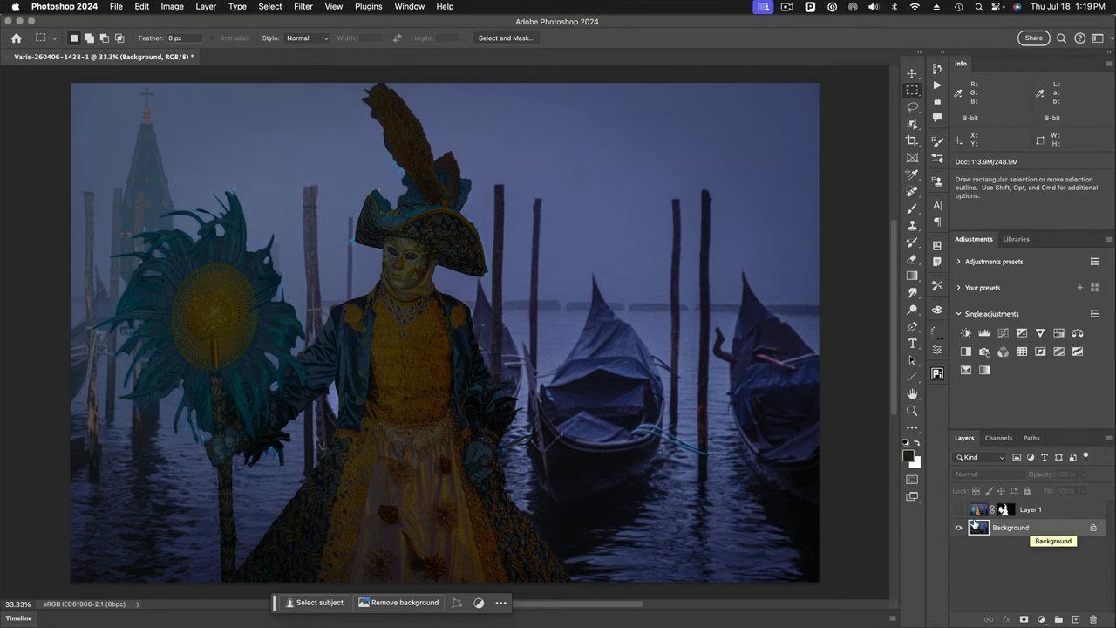
left_click(959, 509)
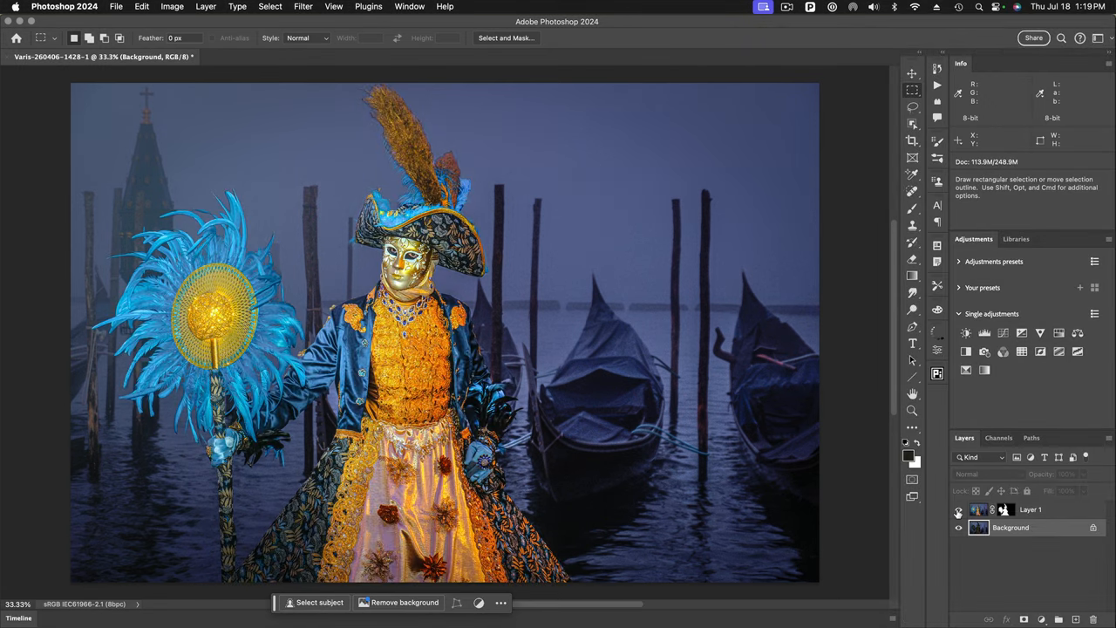
left_click(959, 509)
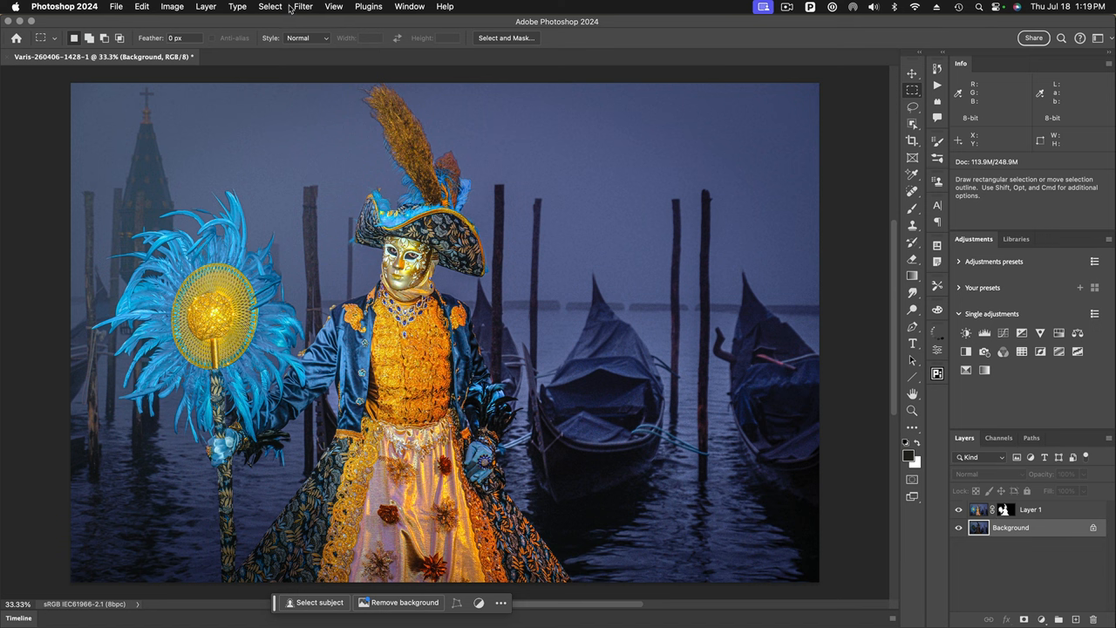
Apply a Motion Blur of angle -30 and distance 155 to the gondola background
left_click(304, 7)
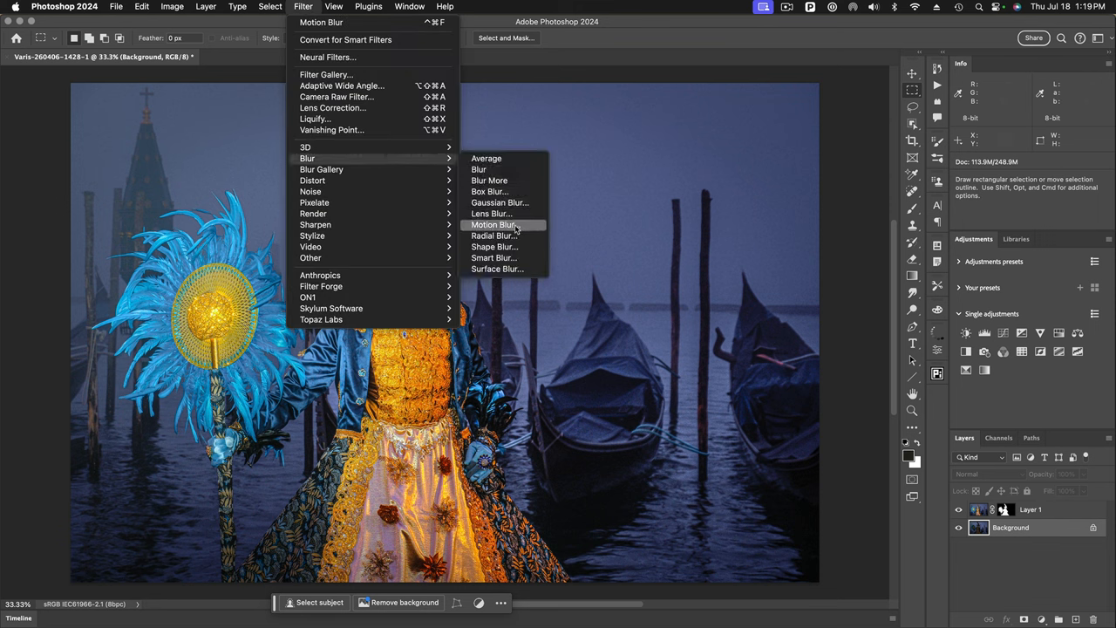
left_click(492, 223)
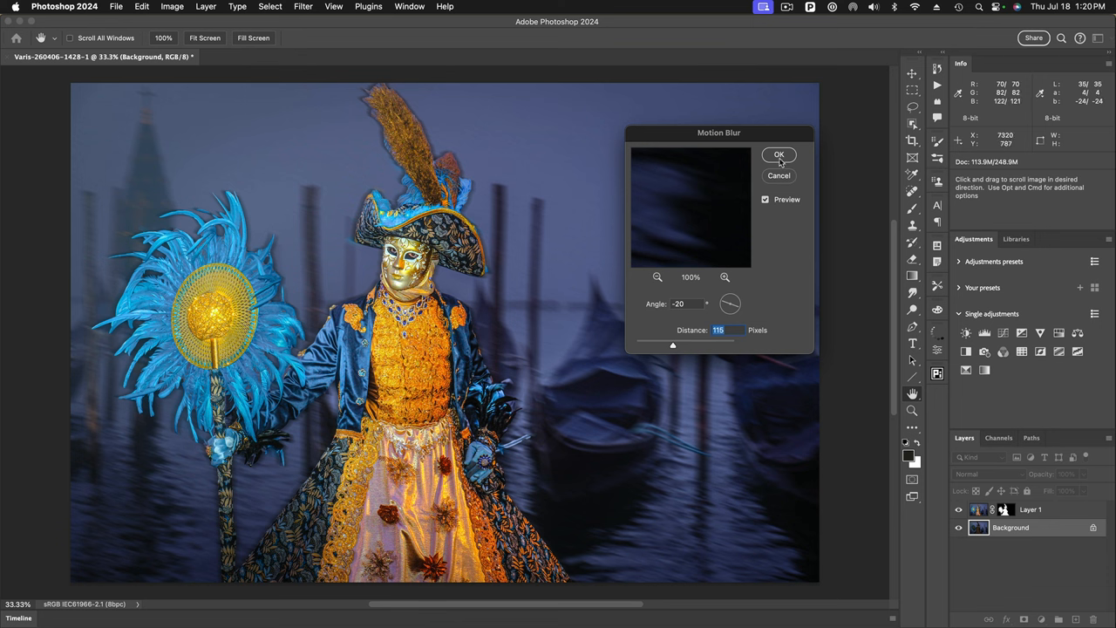
left_click(778, 154)
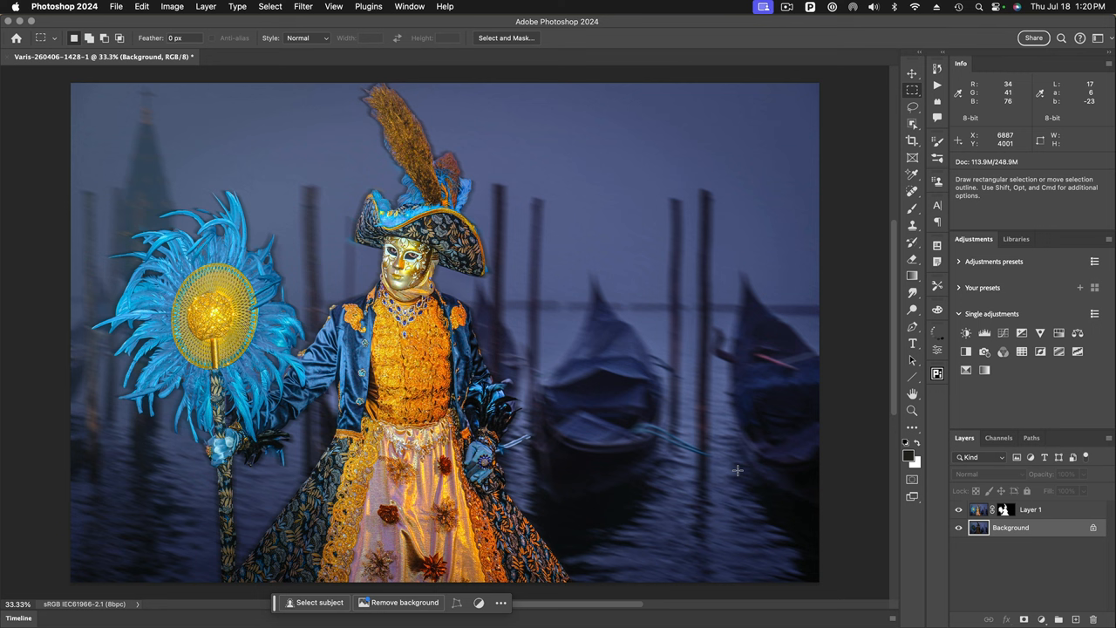
Duplicate the blurred Background layer into Background copy with Cmd+J
key("cmd+j")
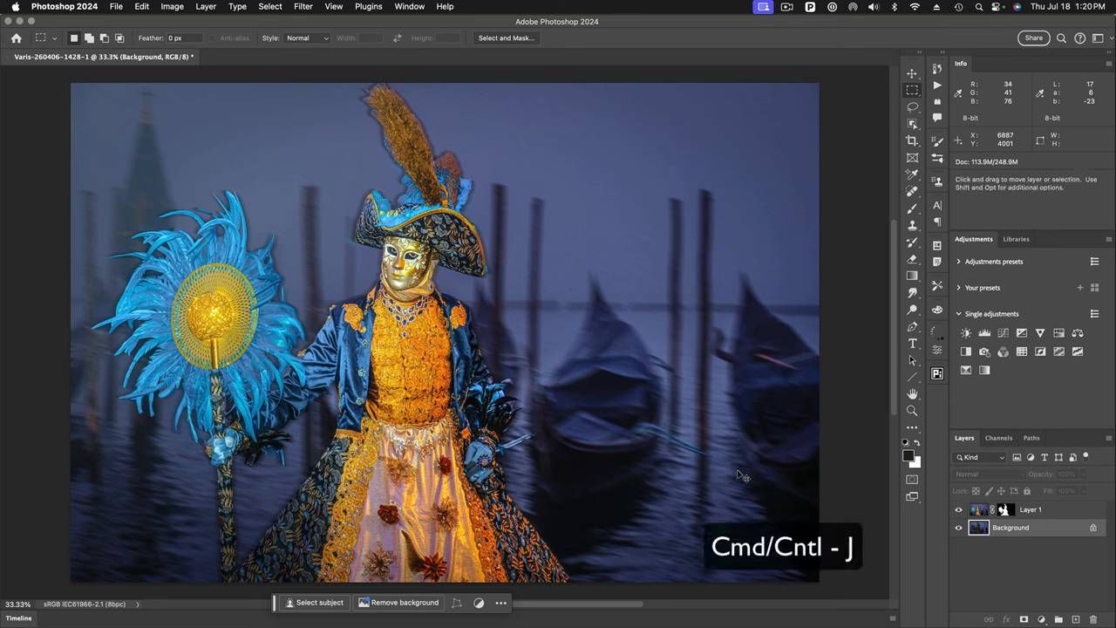
key("cmd+j")
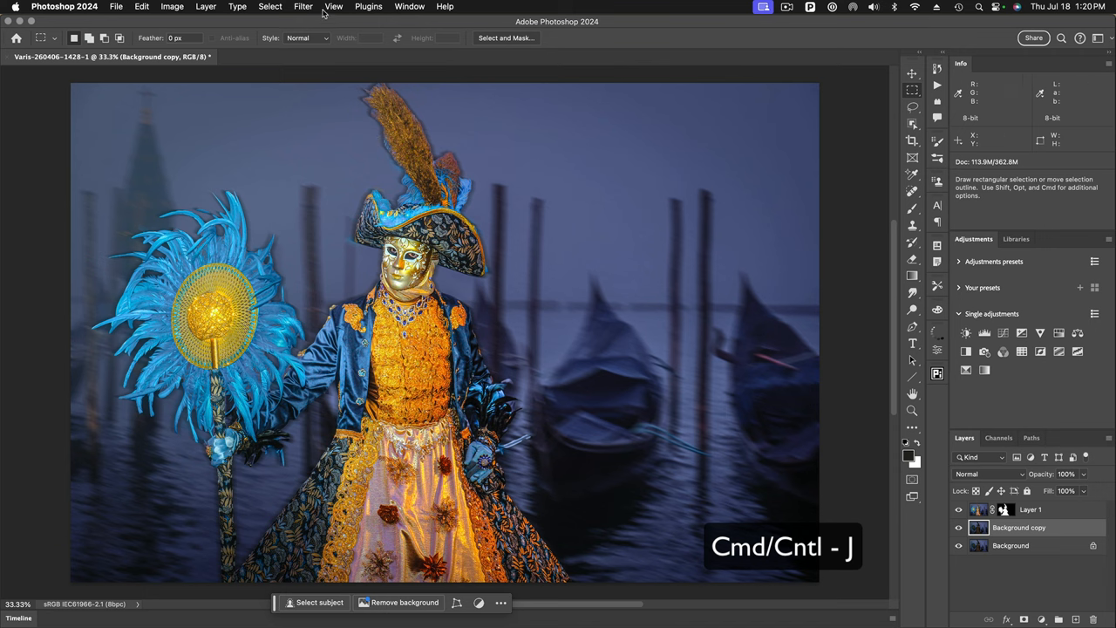
left_click(303, 7)
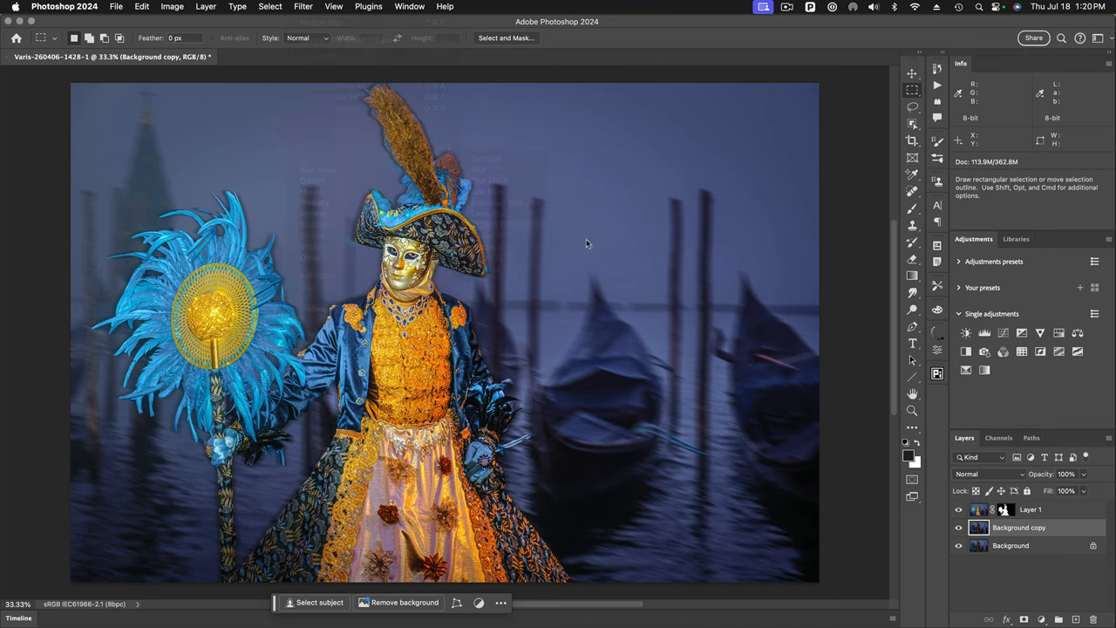
Apply a stronger Motion Blur of angle -33 and distance 219 to Background copy
left_click(303, 7)
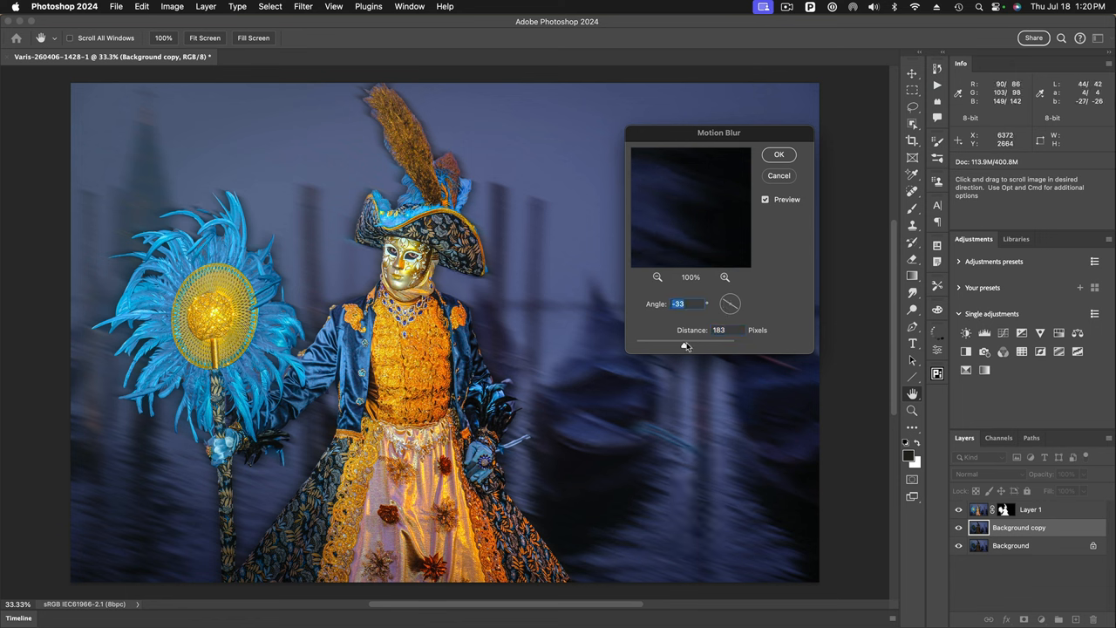
left_click_drag(687, 346, 687, 346)
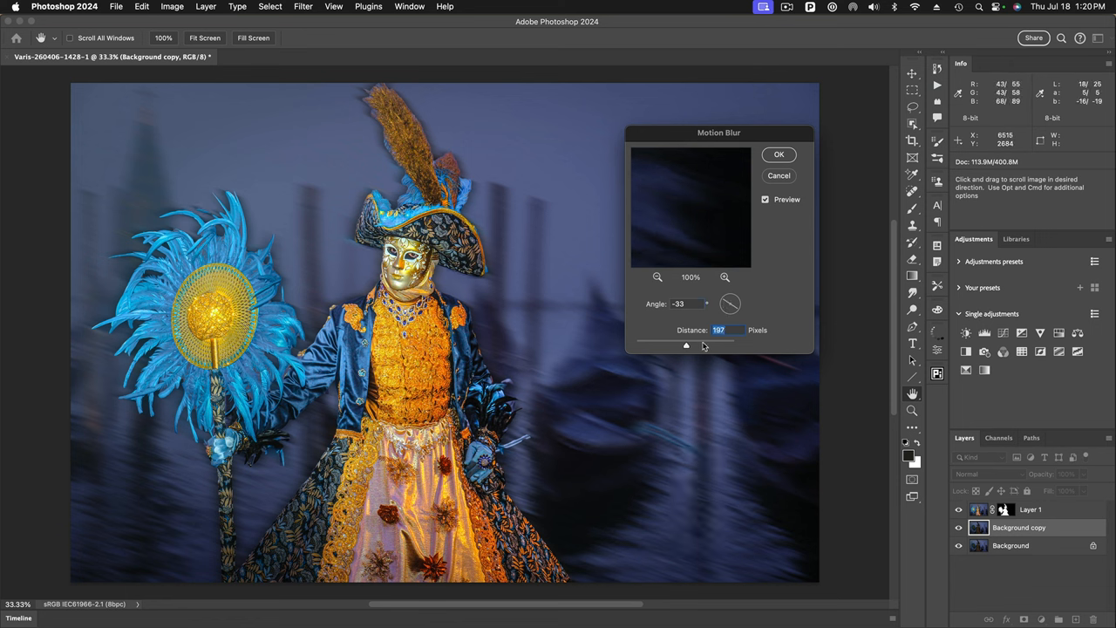
mouse_move(705, 349)
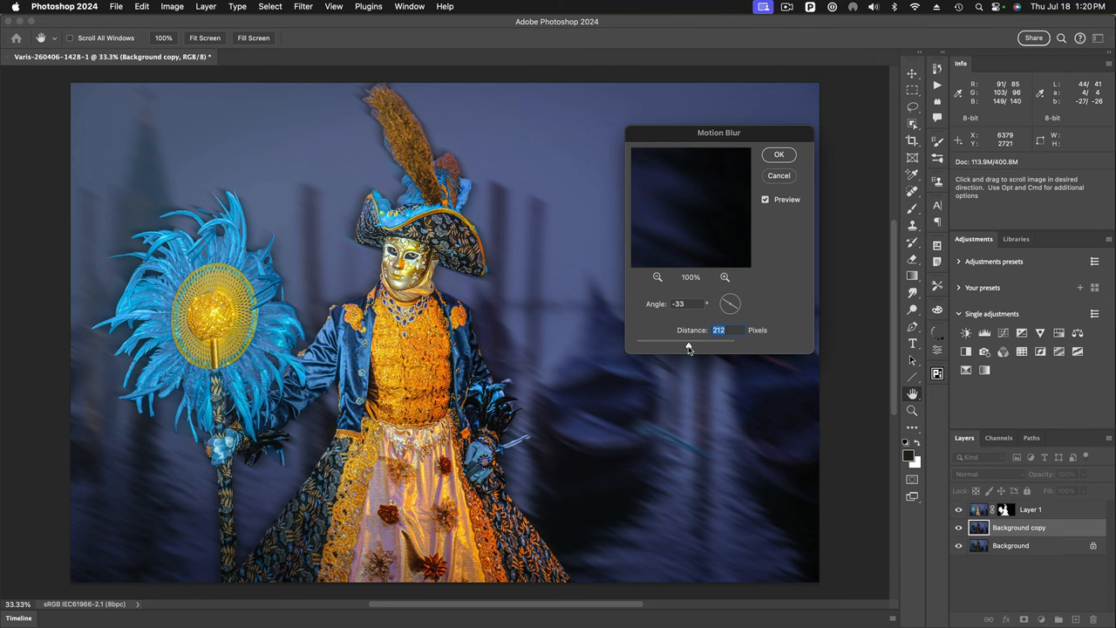
mouse_move(682, 479)
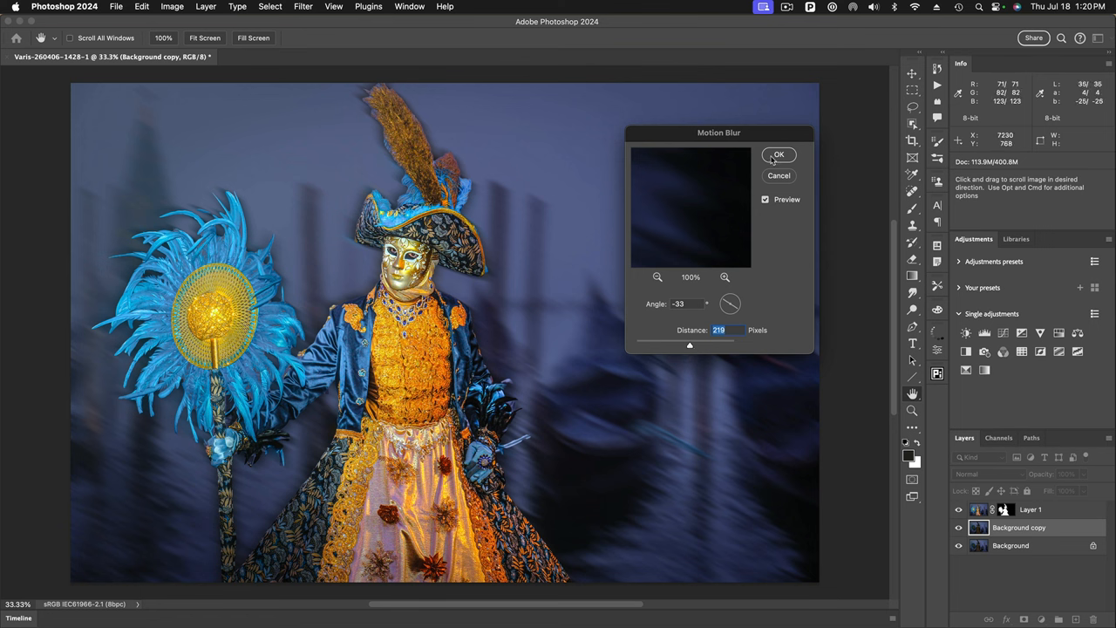
left_click(778, 154)
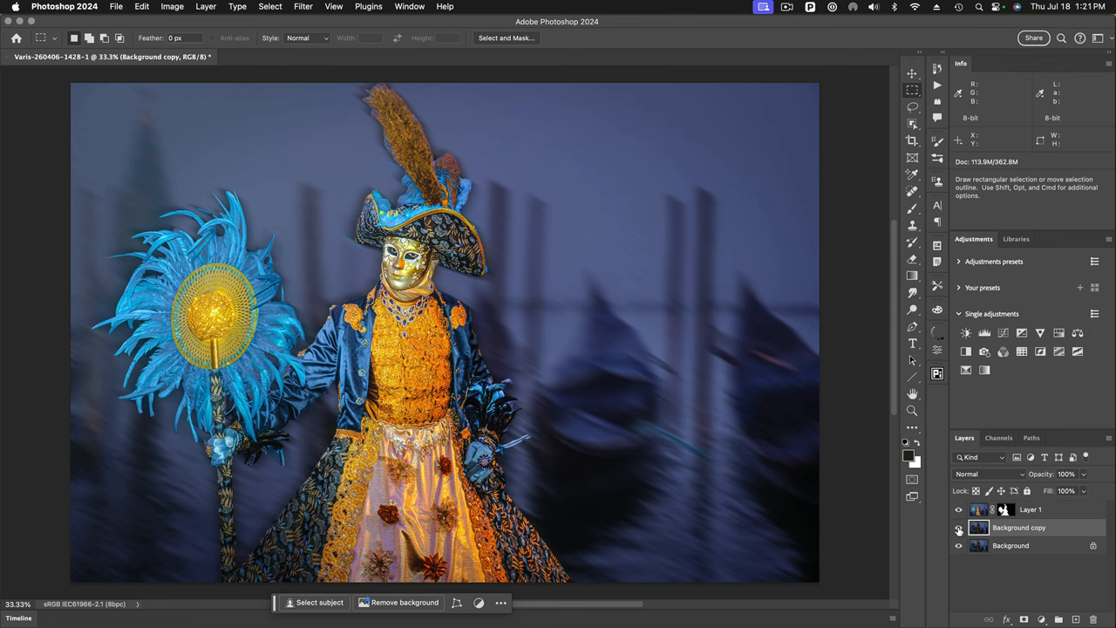
Add a layer mask to the stronger-blurred Background copy for gradient blending
left_click(959, 527)
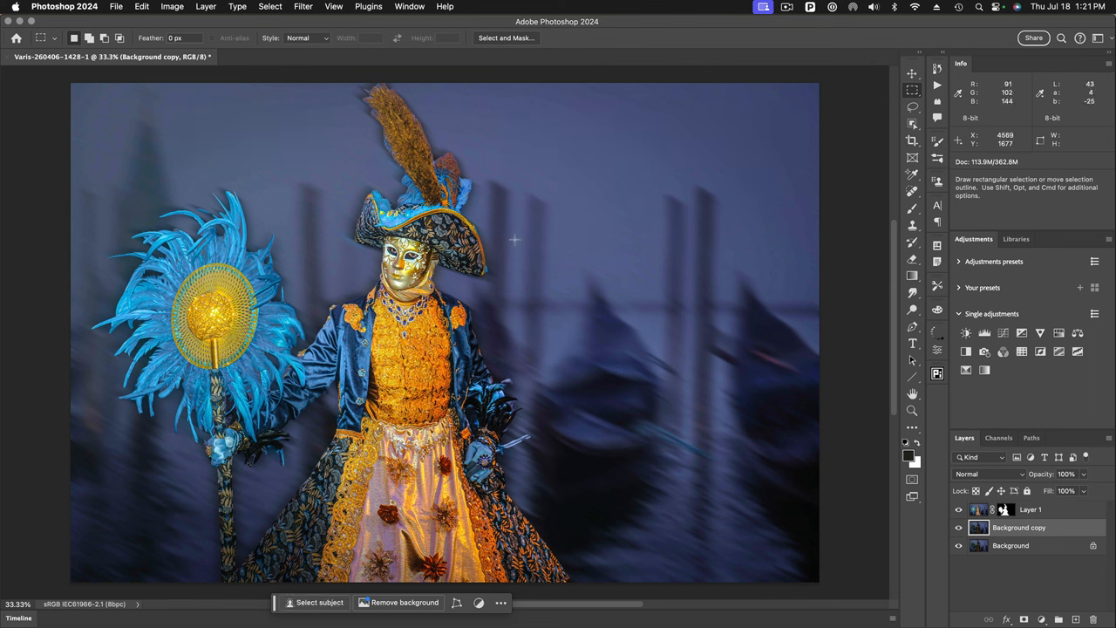
mouse_move(611, 215)
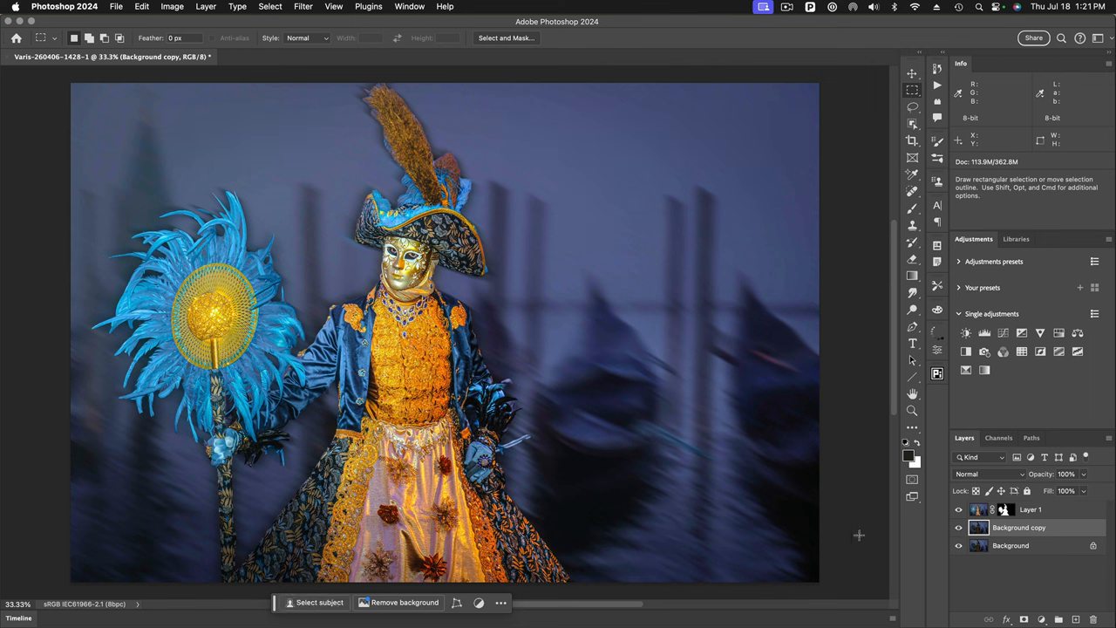
left_click(959, 527)
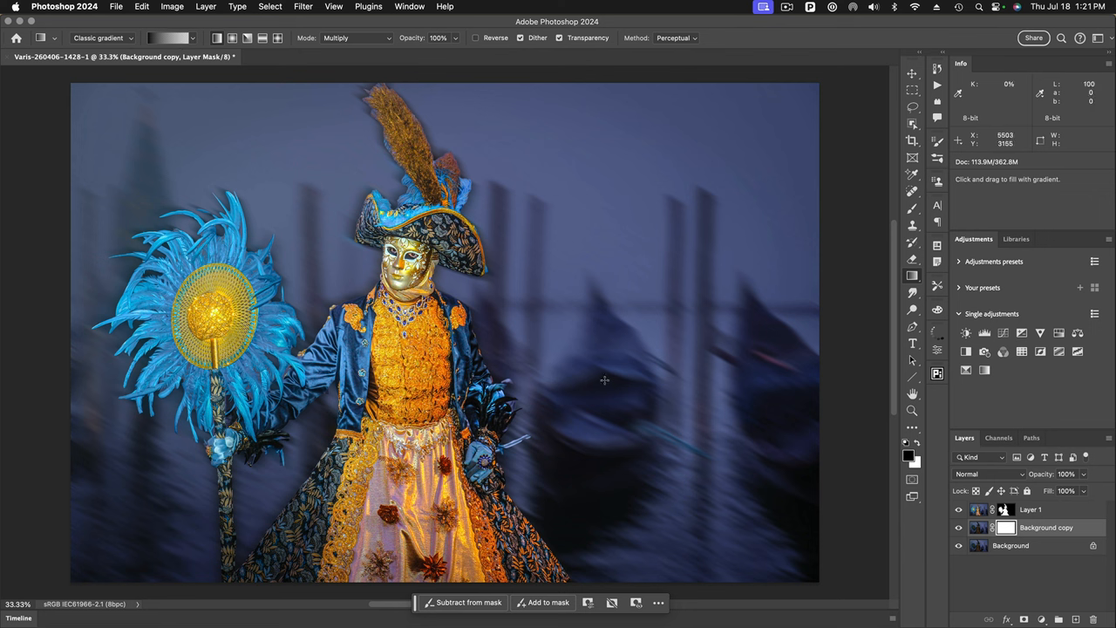
mouse_move(600, 384)
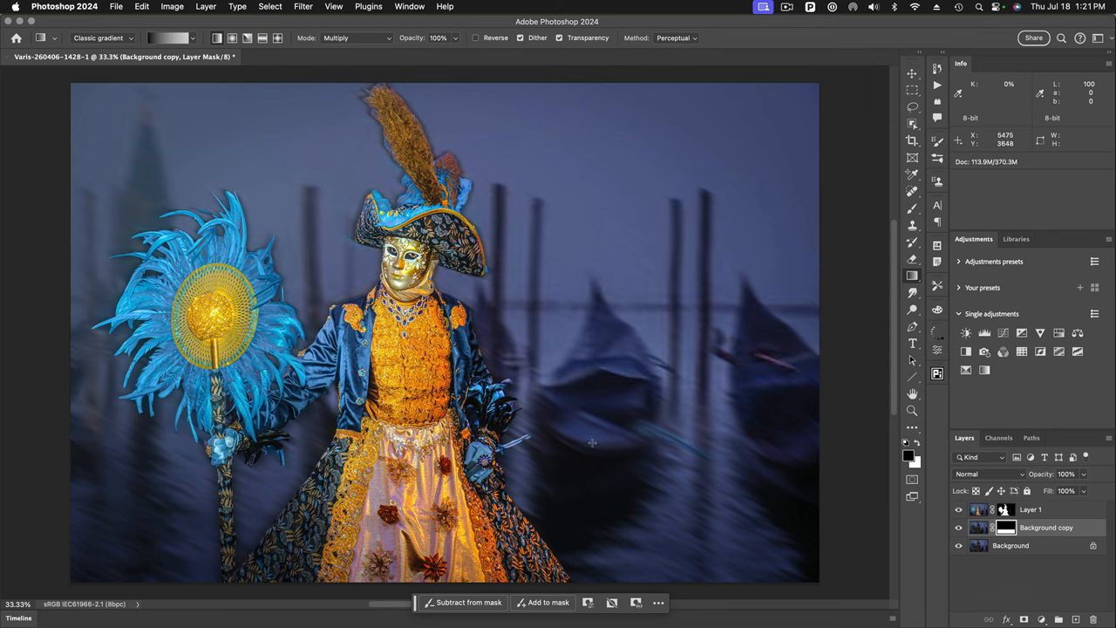
mouse_move(726, 533)
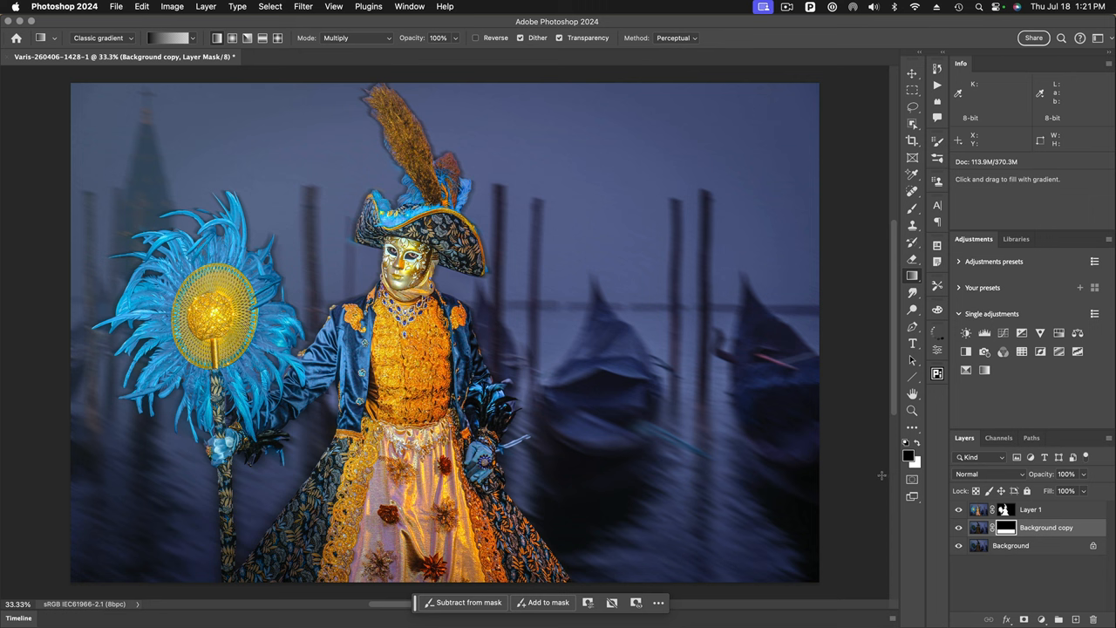
mouse_move(917, 447)
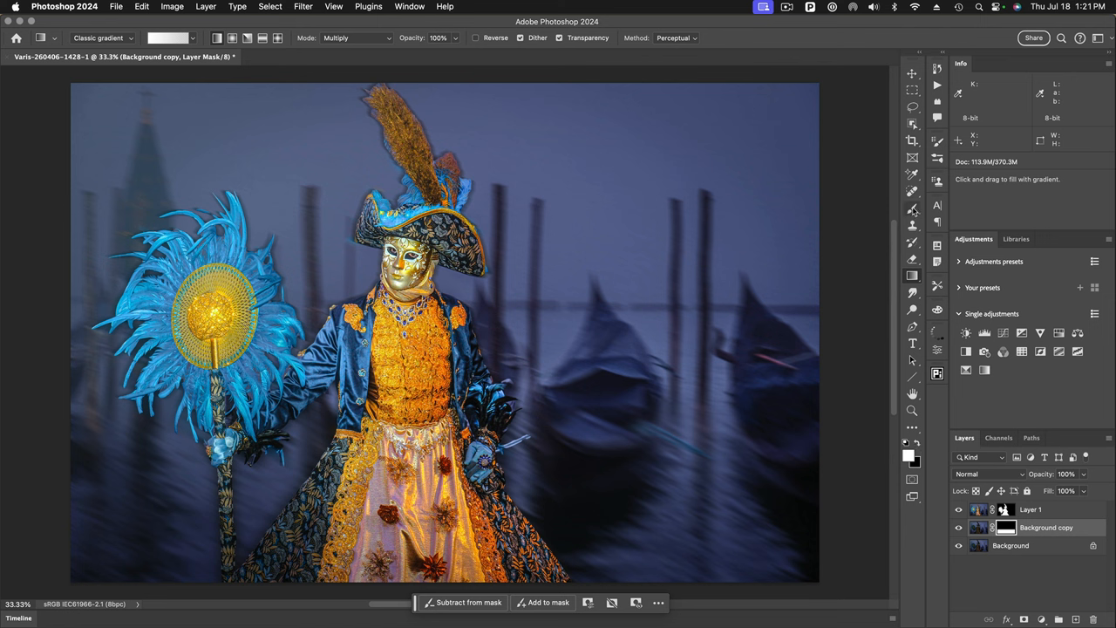
Brush the Background copy mask around the hat feathers and lower-right gondolas to blend blur levels
left_click(914, 208)
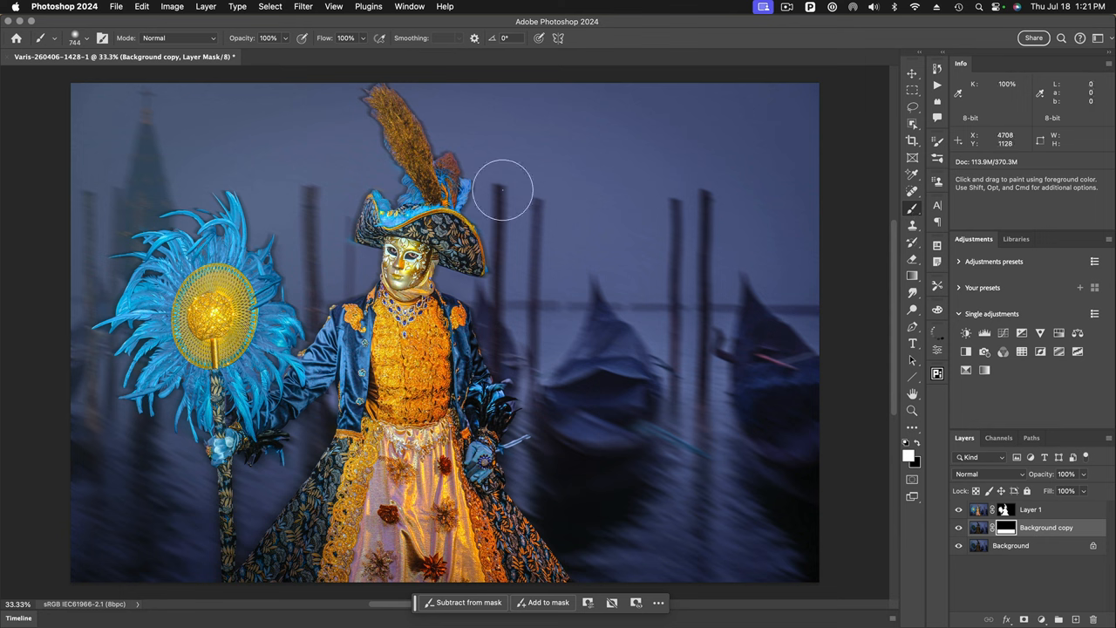
mouse_move(398, 141)
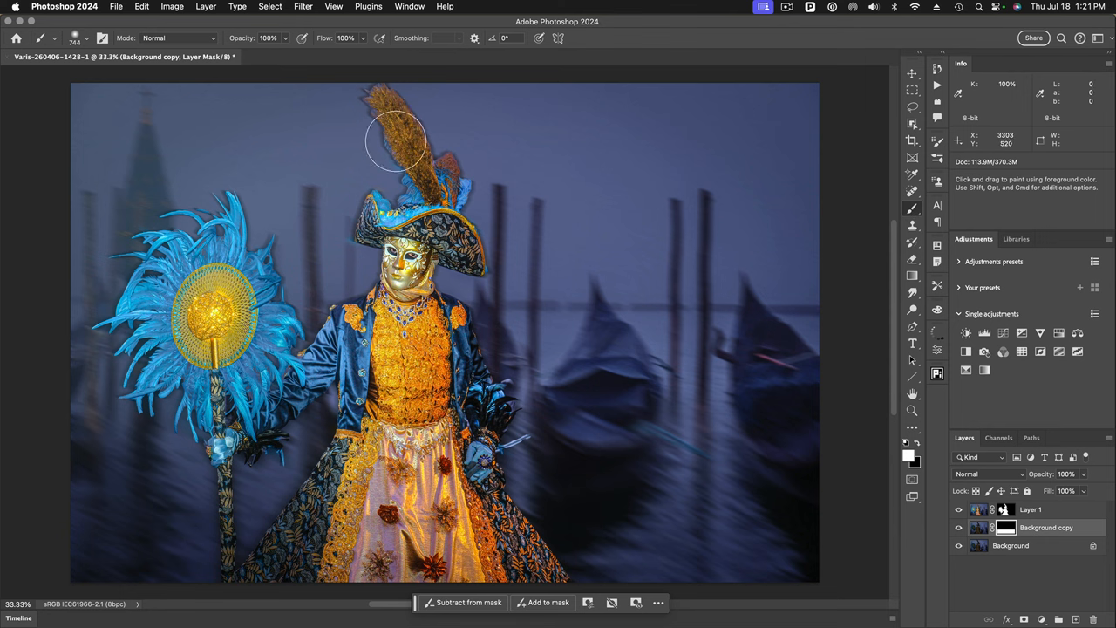
mouse_move(397, 161)
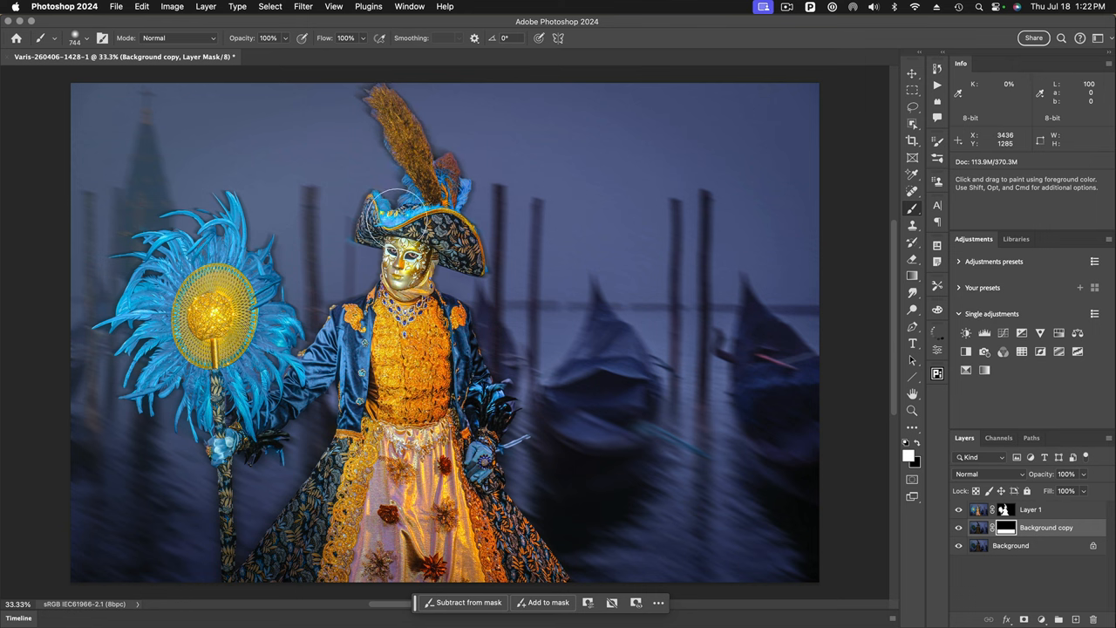
mouse_move(401, 261)
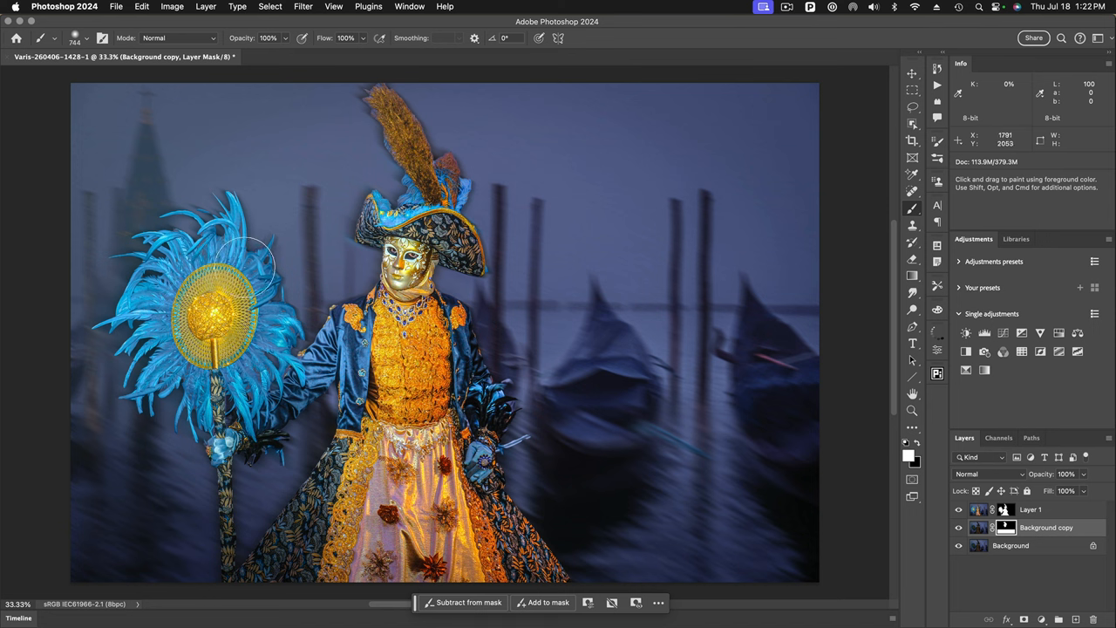
mouse_move(271, 323)
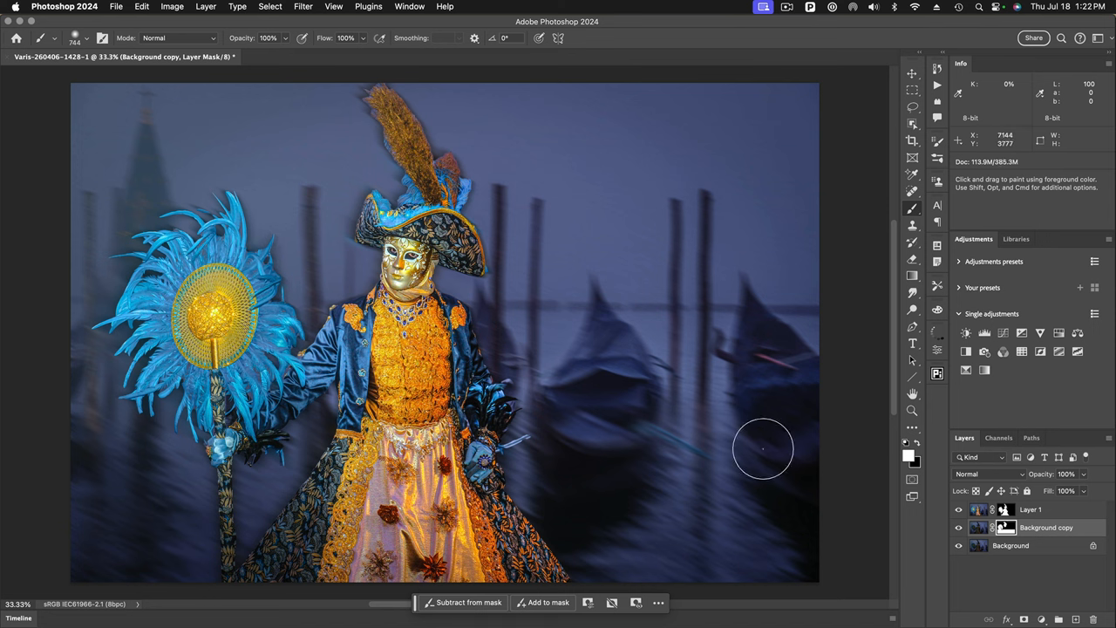
mouse_move(788, 447)
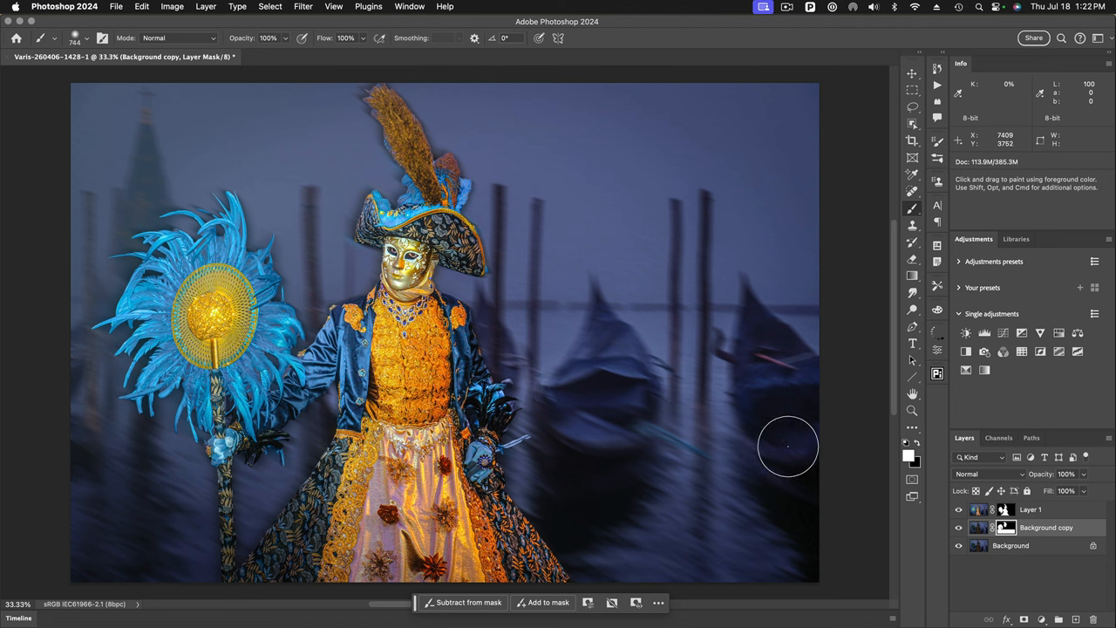
mouse_move(914, 77)
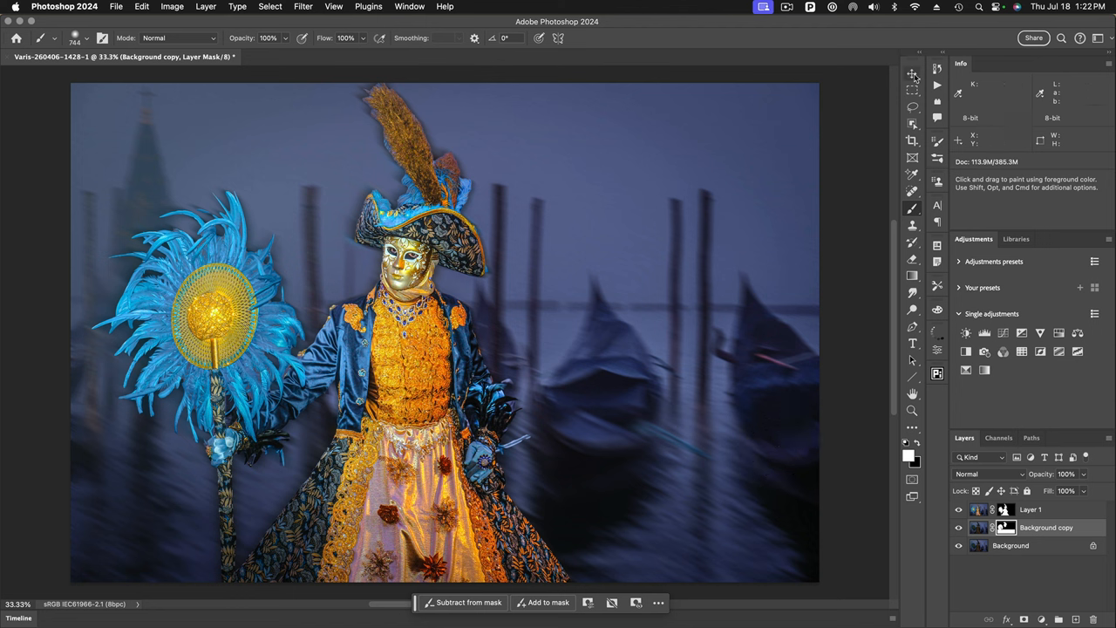
left_click(912, 73)
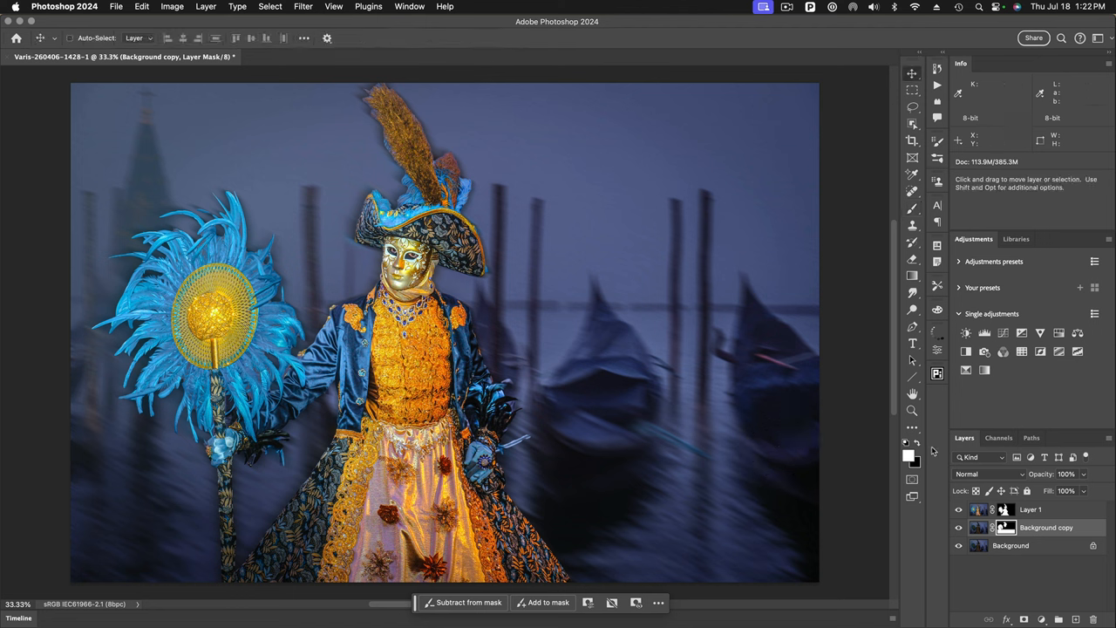
Select Layer 1 and drag the dark halo down-left so it sits offset behind the figure
left_click(1033, 509)
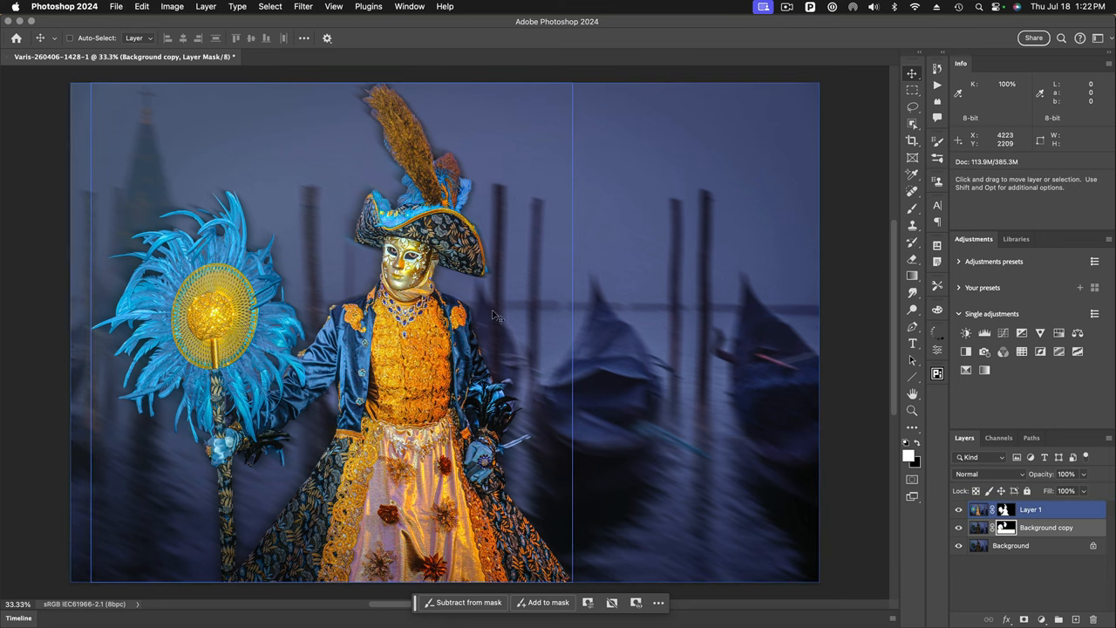
left_click(1046, 527)
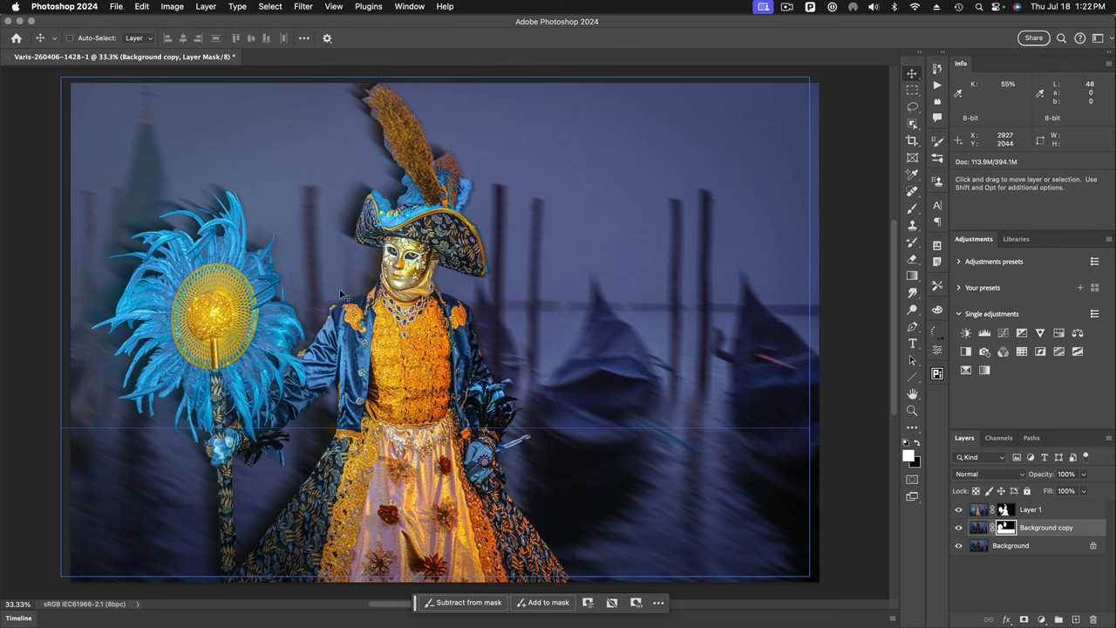
mouse_move(230, 188)
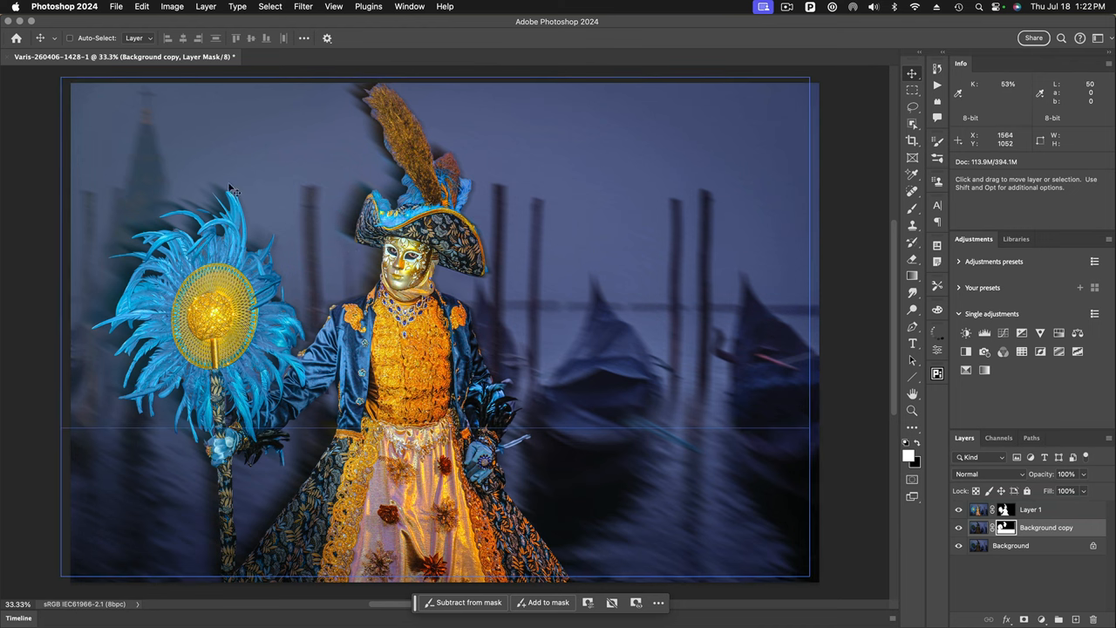
mouse_move(863, 478)
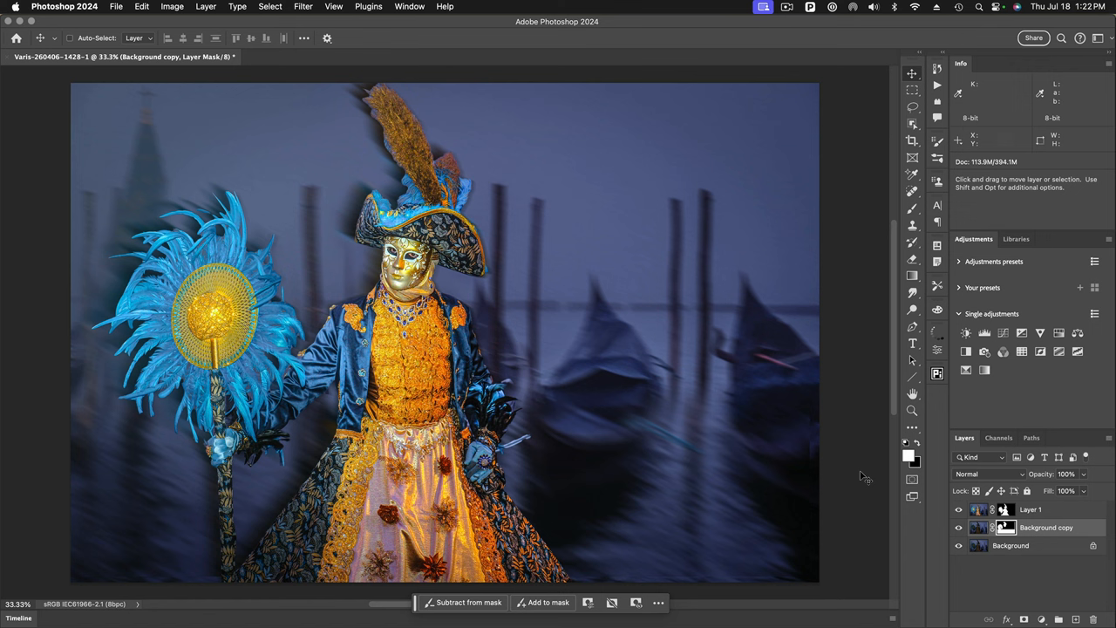
mouse_move(875, 340)
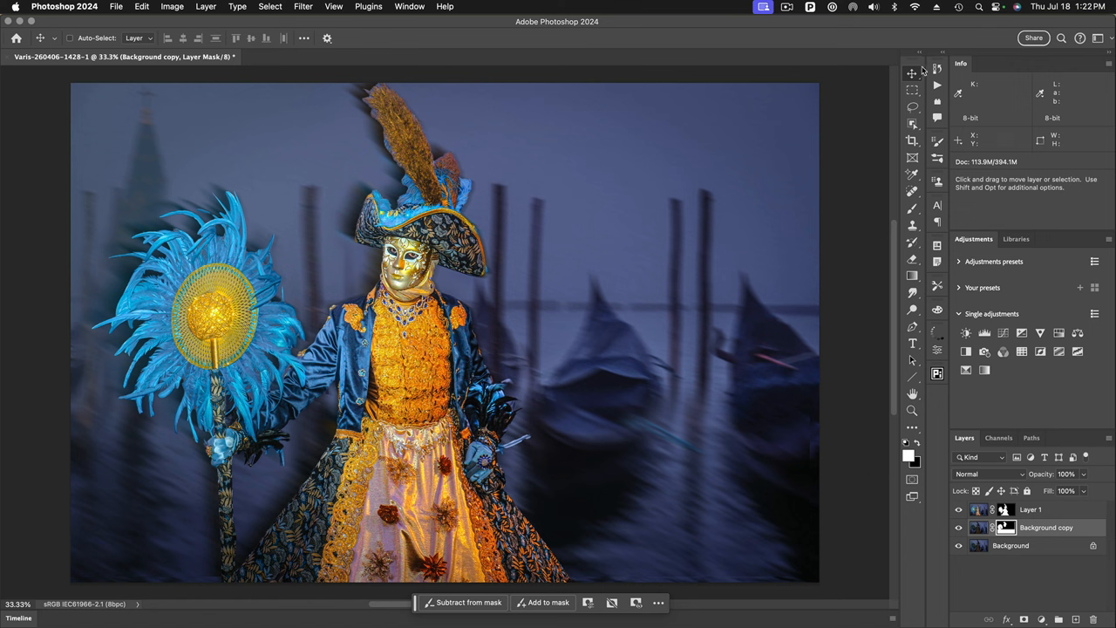
mouse_move(939, 69)
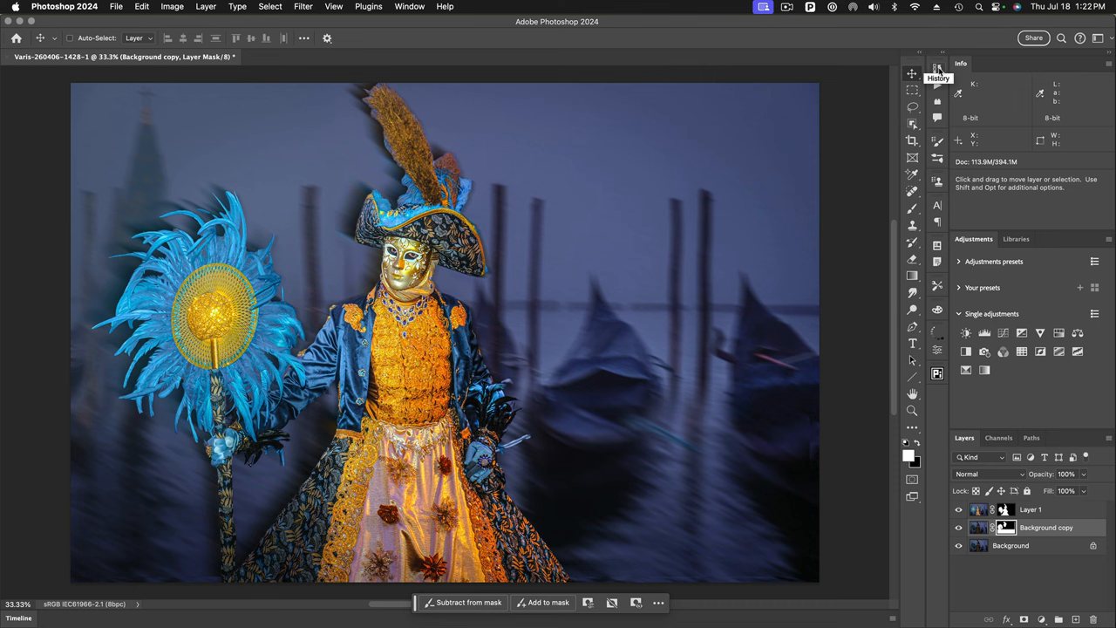
left_click(938, 66)
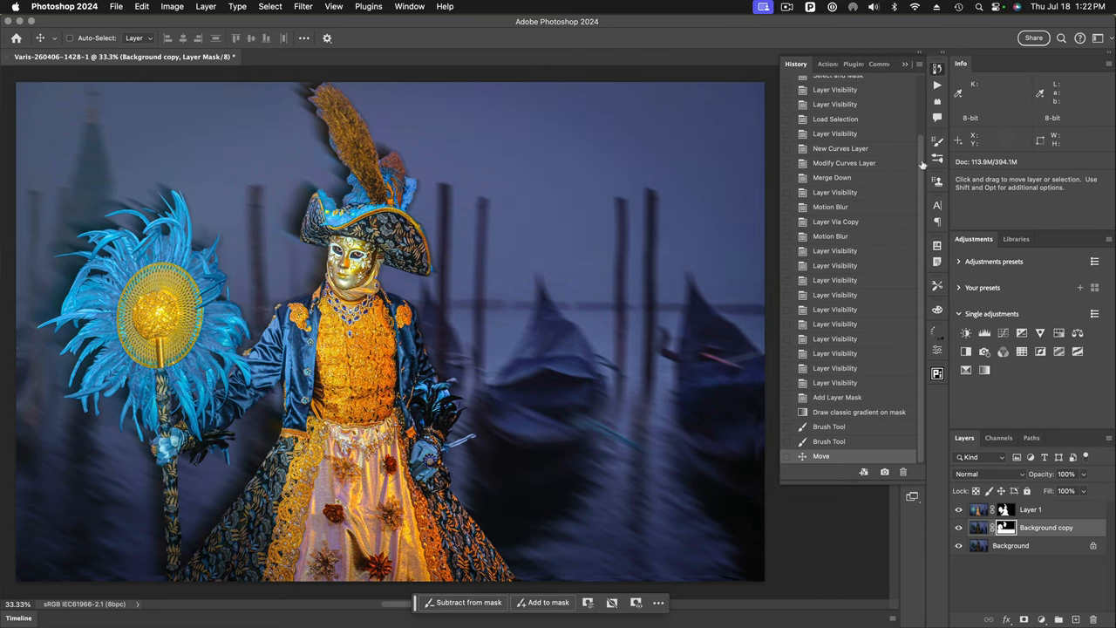
scroll("up", 3)
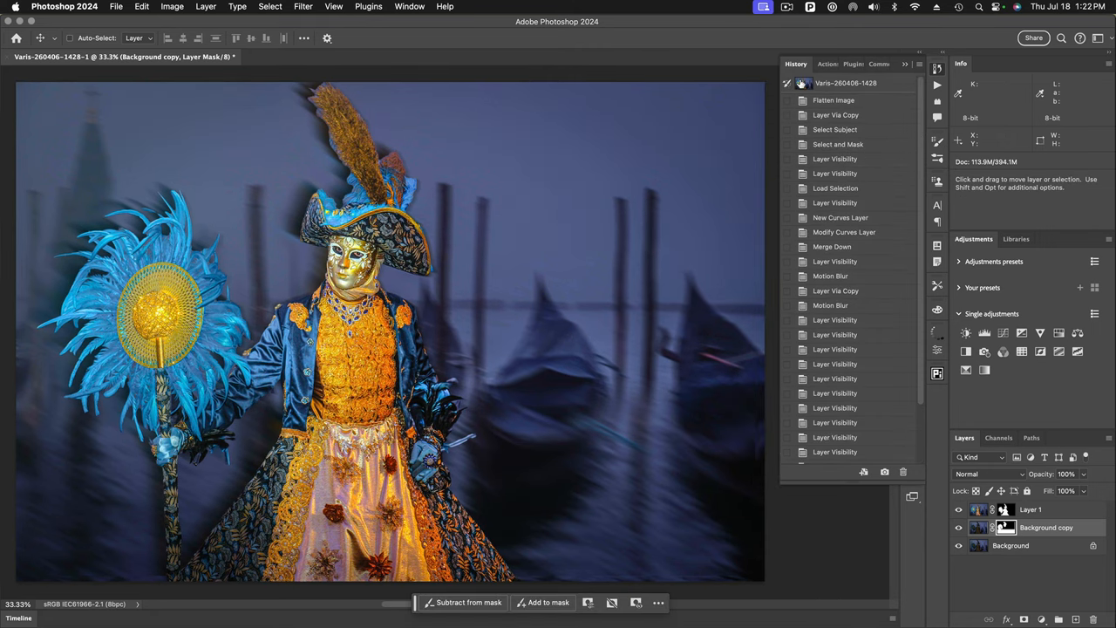
left_click(846, 83)
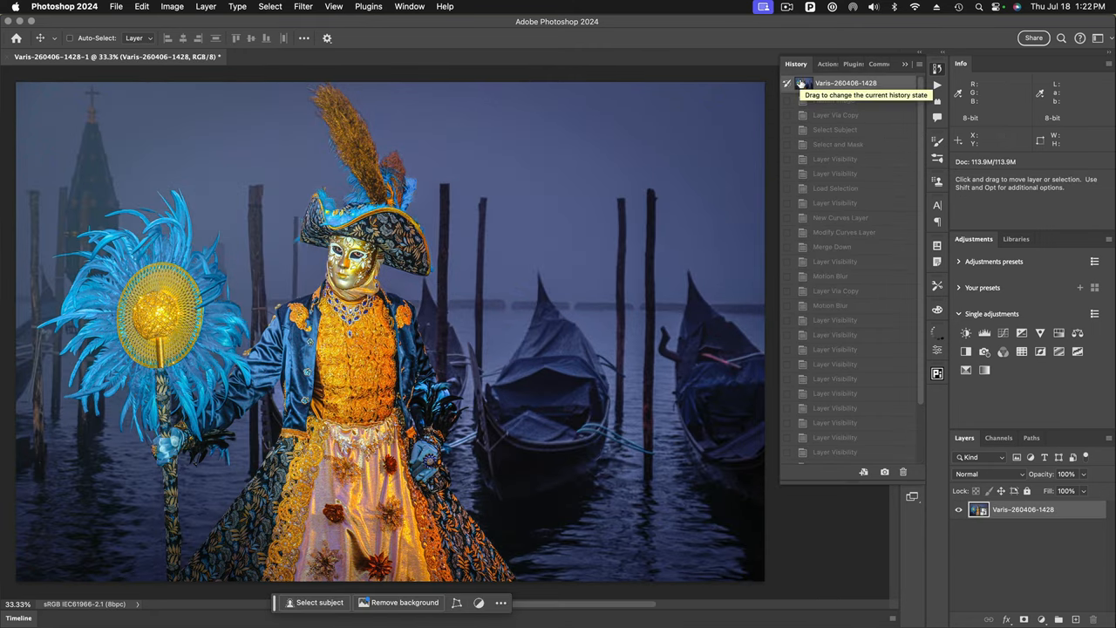
scroll("down", 3)
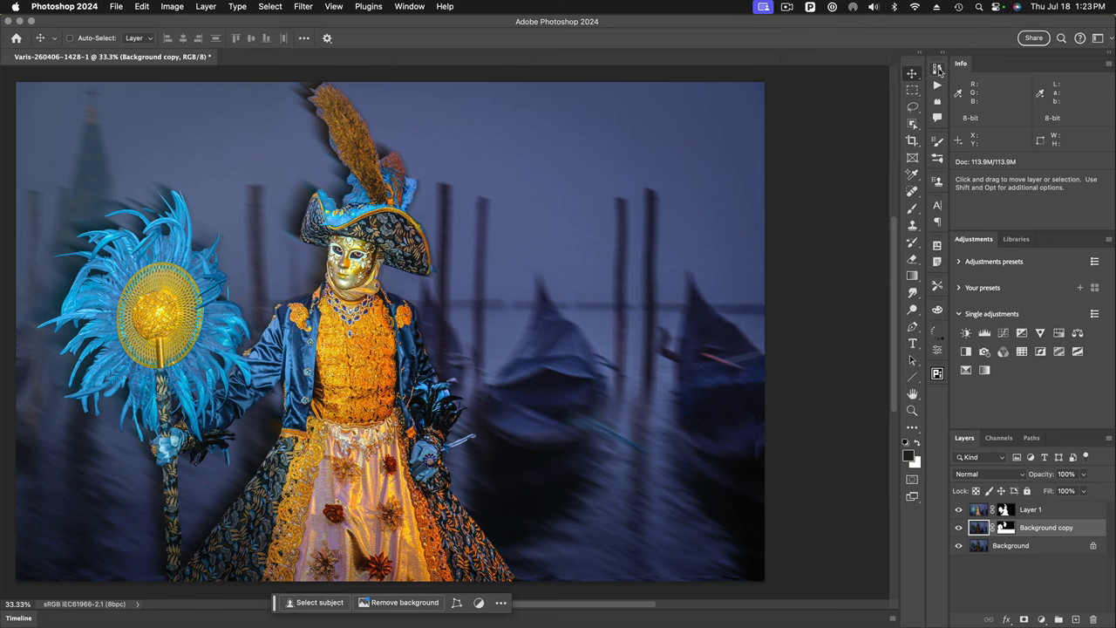
mouse_move(938, 68)
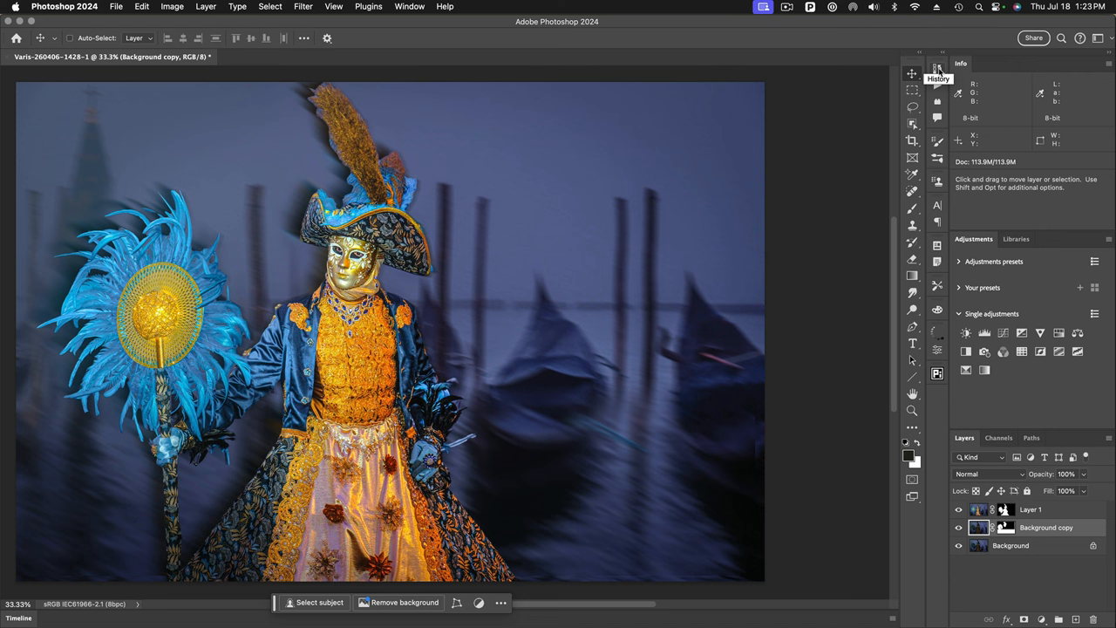
mouse_move(939, 73)
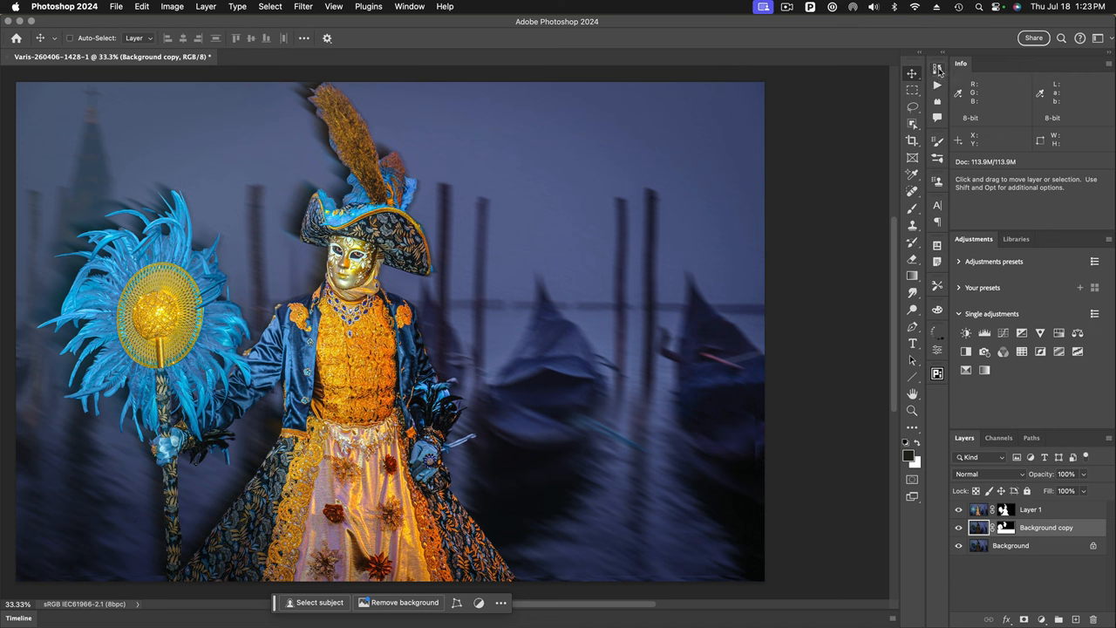